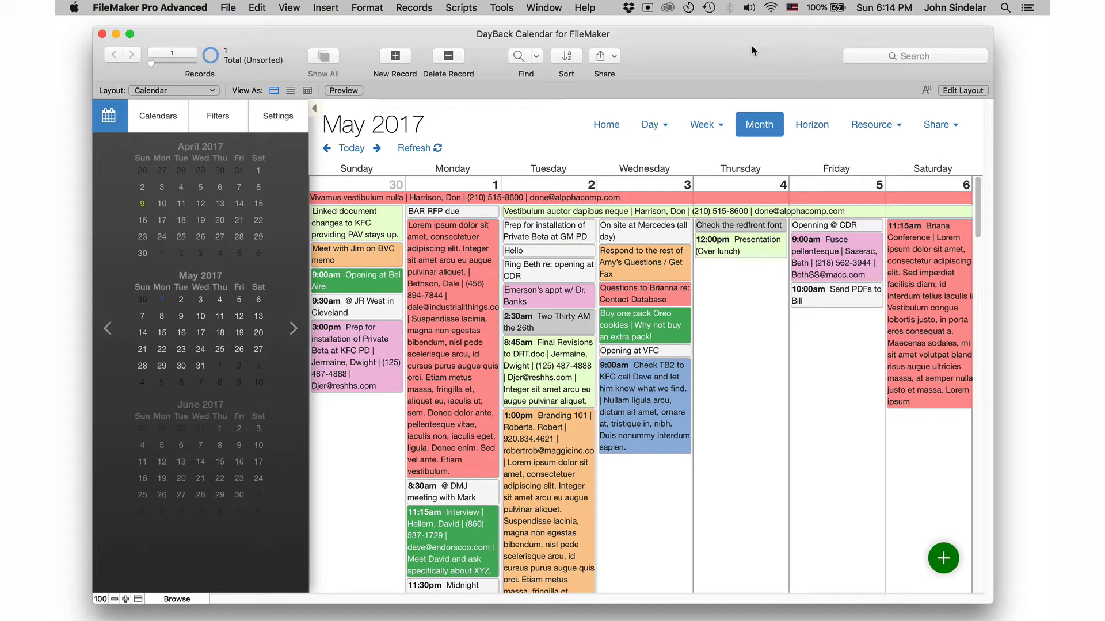
mouse_move(794, 103)
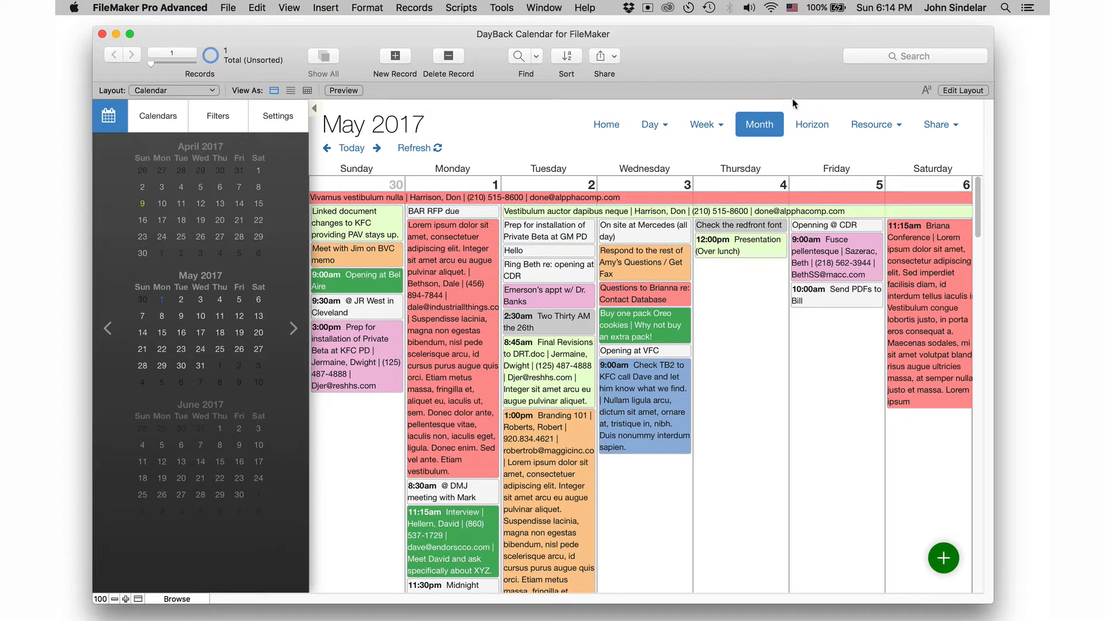
Step: Apply an advanced filter restricting the May 2017 calendar to the Woodworth project
click(218, 115)
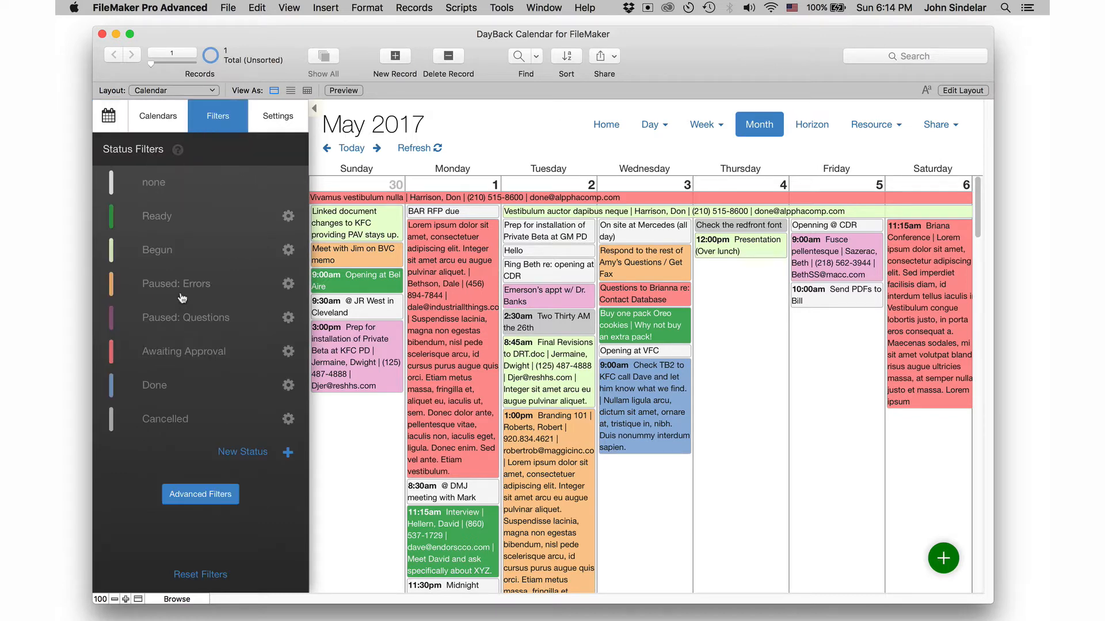
click(199, 494)
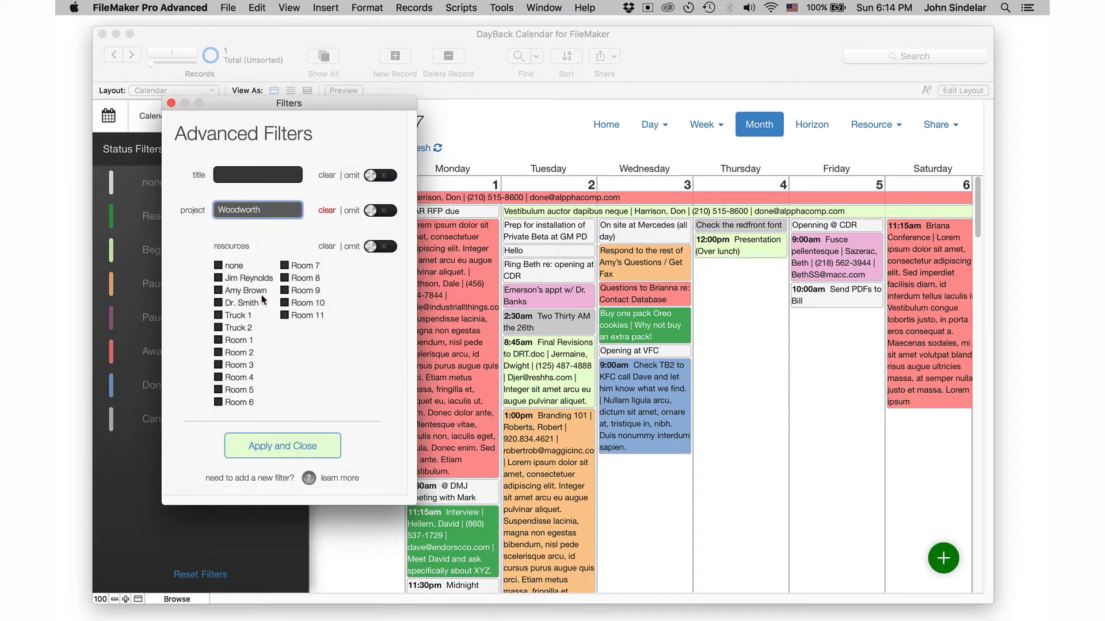
click(282, 445)
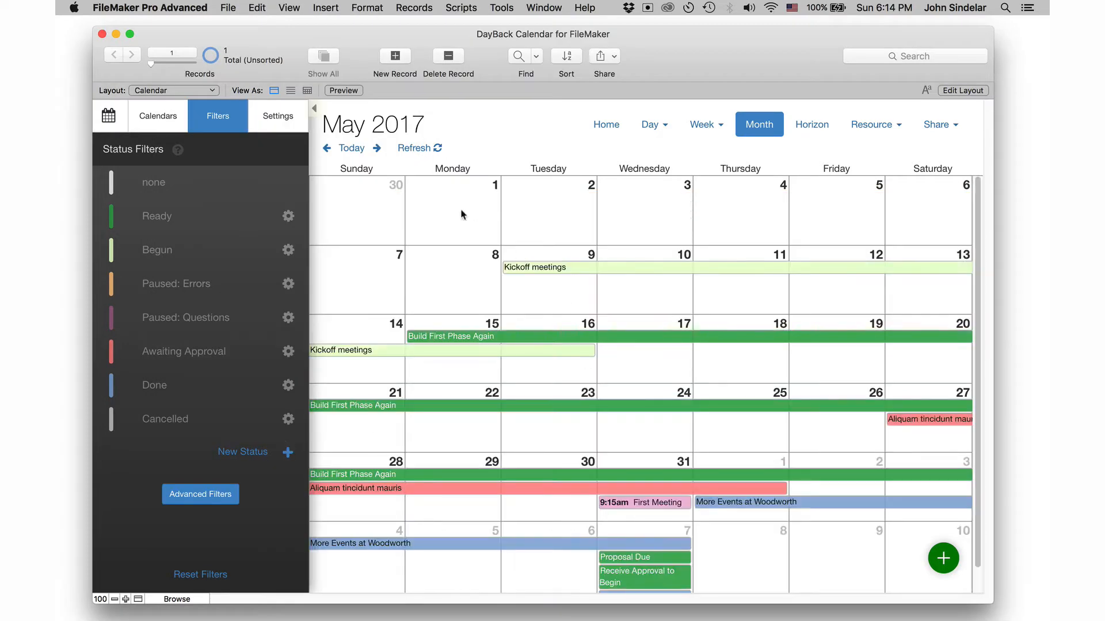
mouse_move(741, 456)
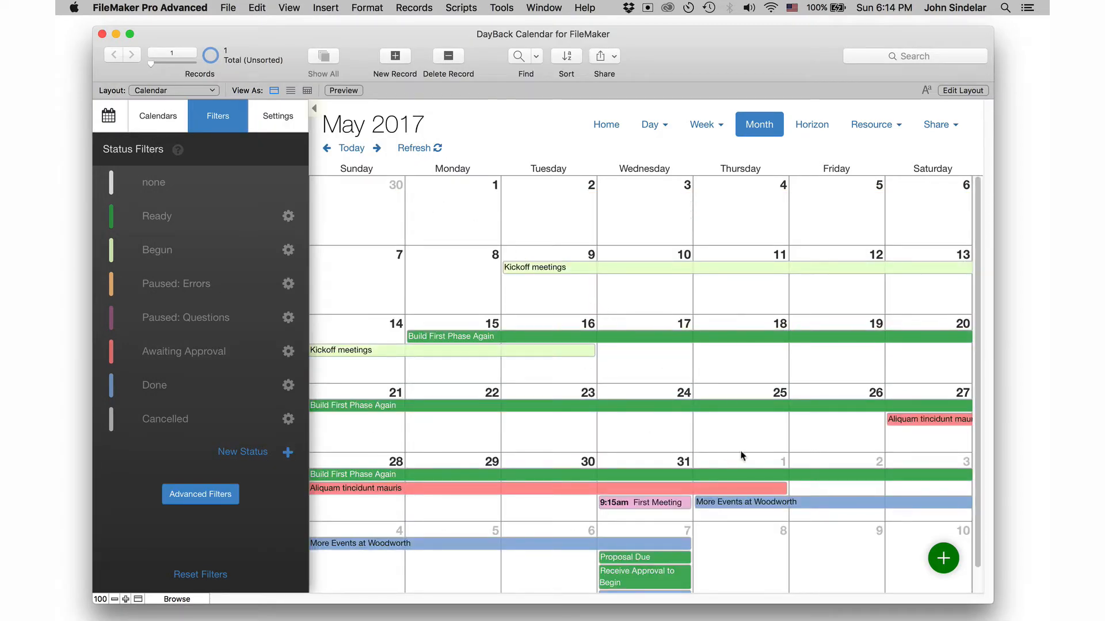
mouse_move(386, 183)
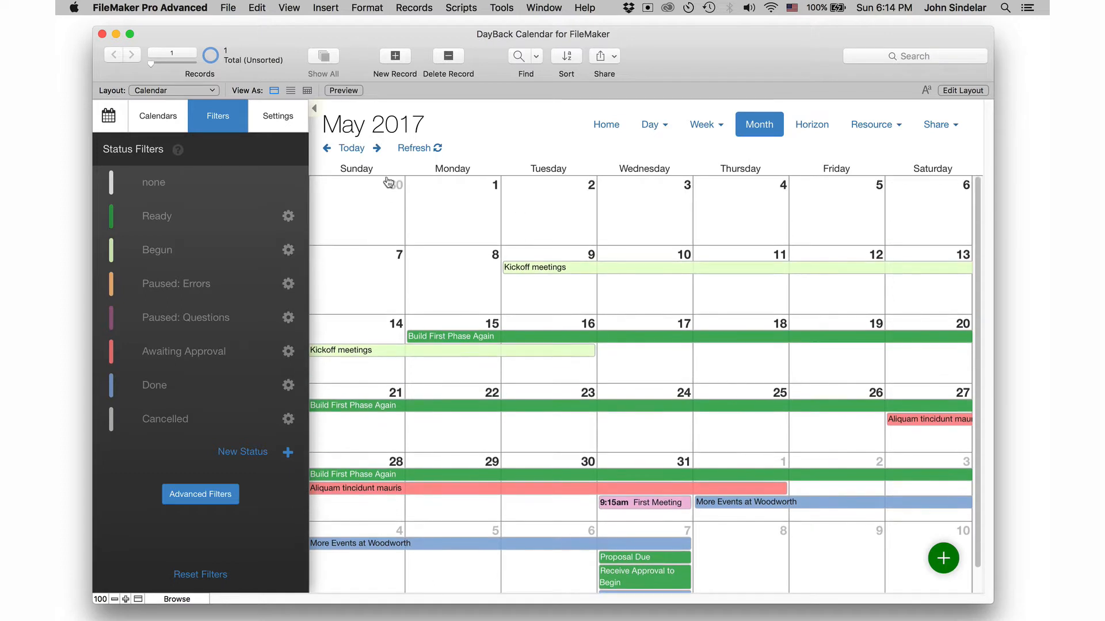
Step: Switch to the Horizon timeline and advance one week to span May 8 – Jul 2, 2017
click(812, 124)
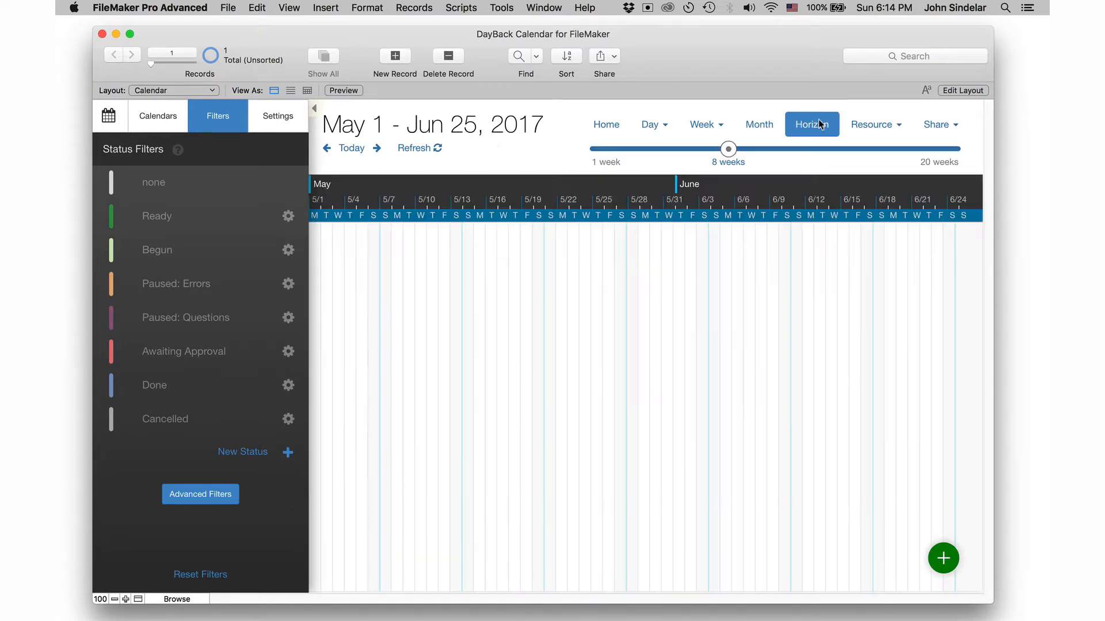
click(811, 124)
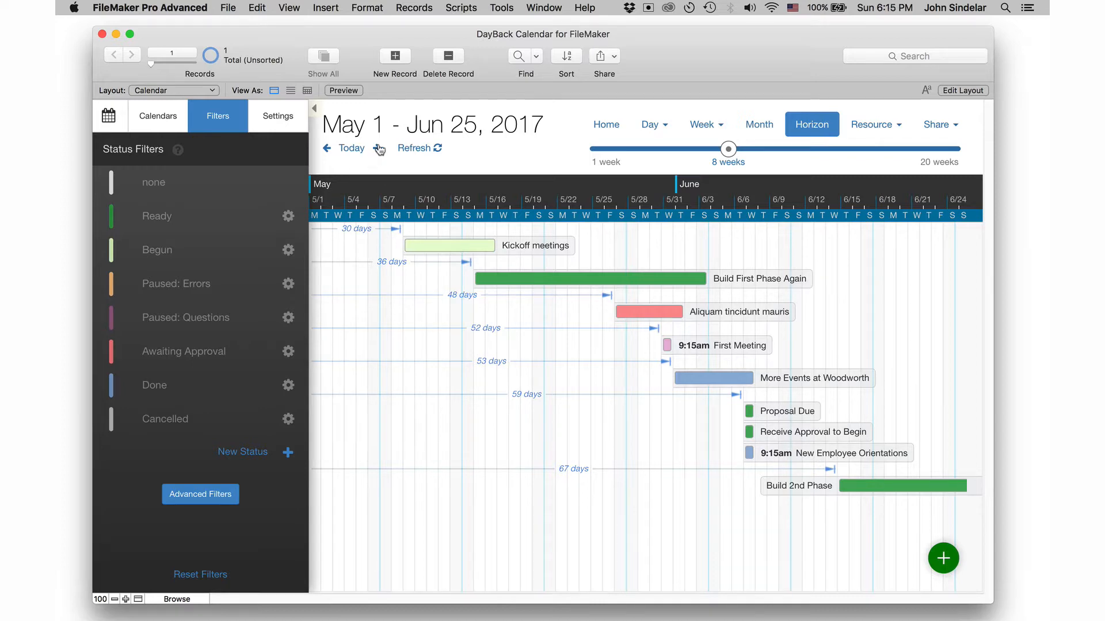
click(378, 149)
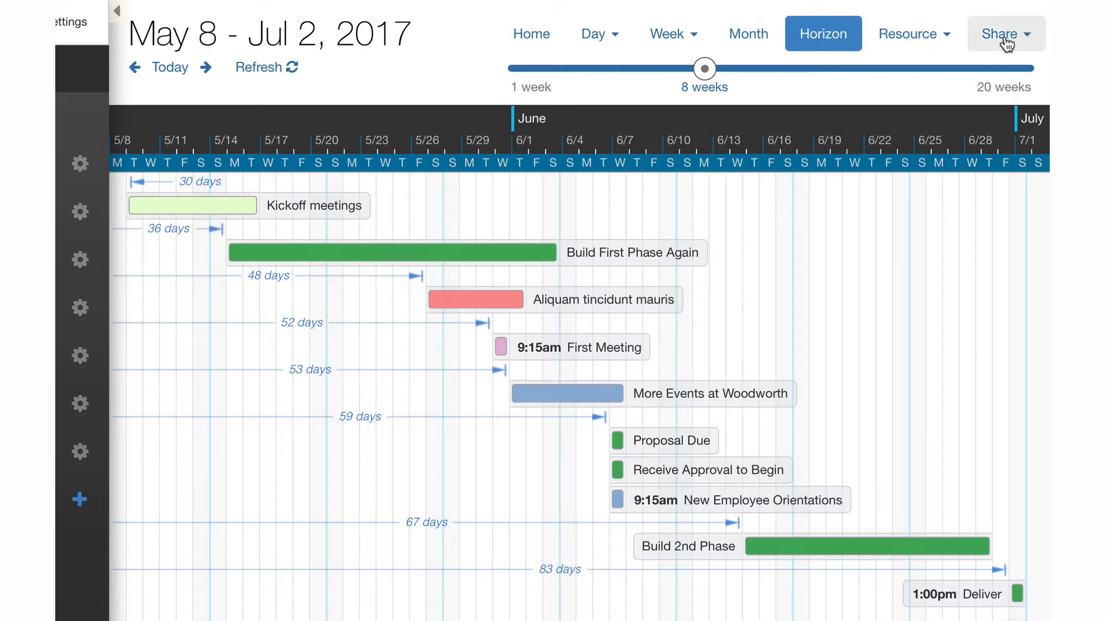
Step: Share this view as a new share named 'The Project' with a public URL
click(999, 33)
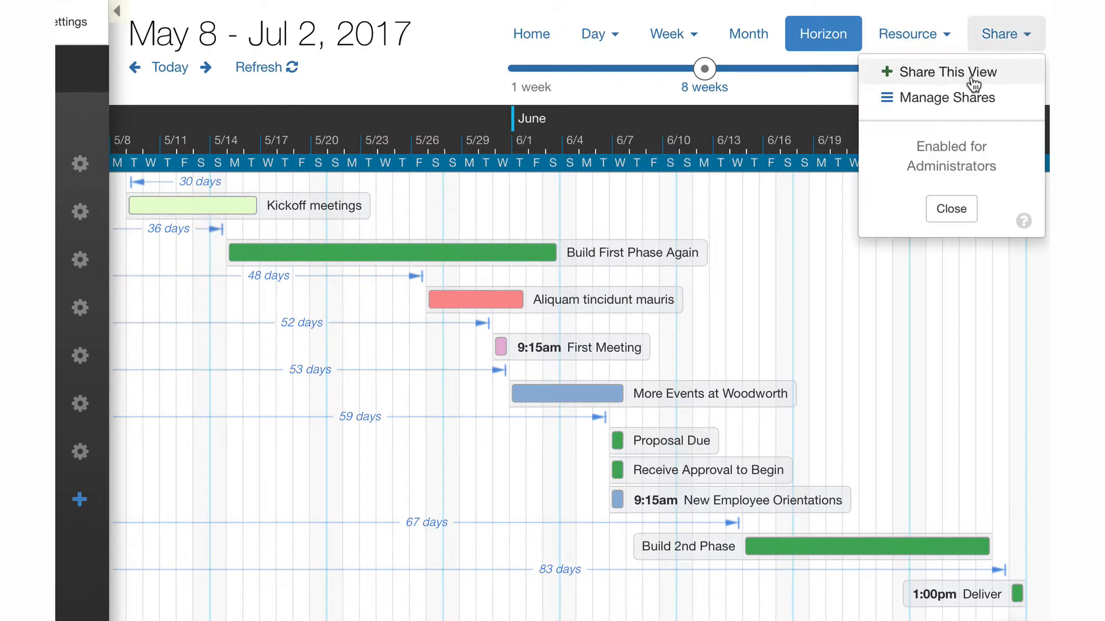
click(946, 71)
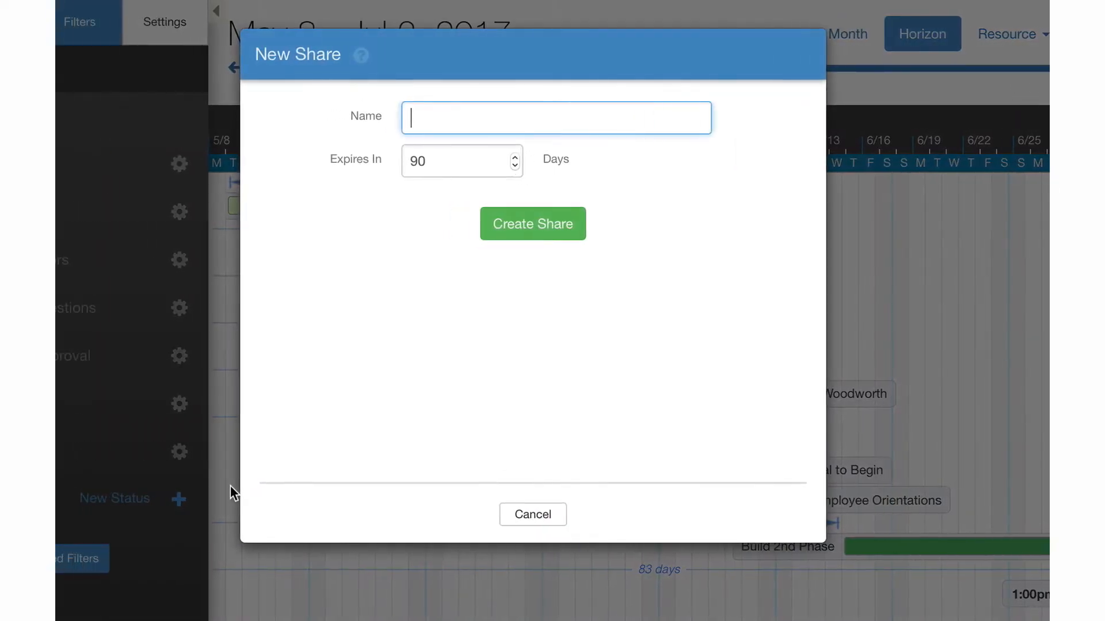
text(The Project)
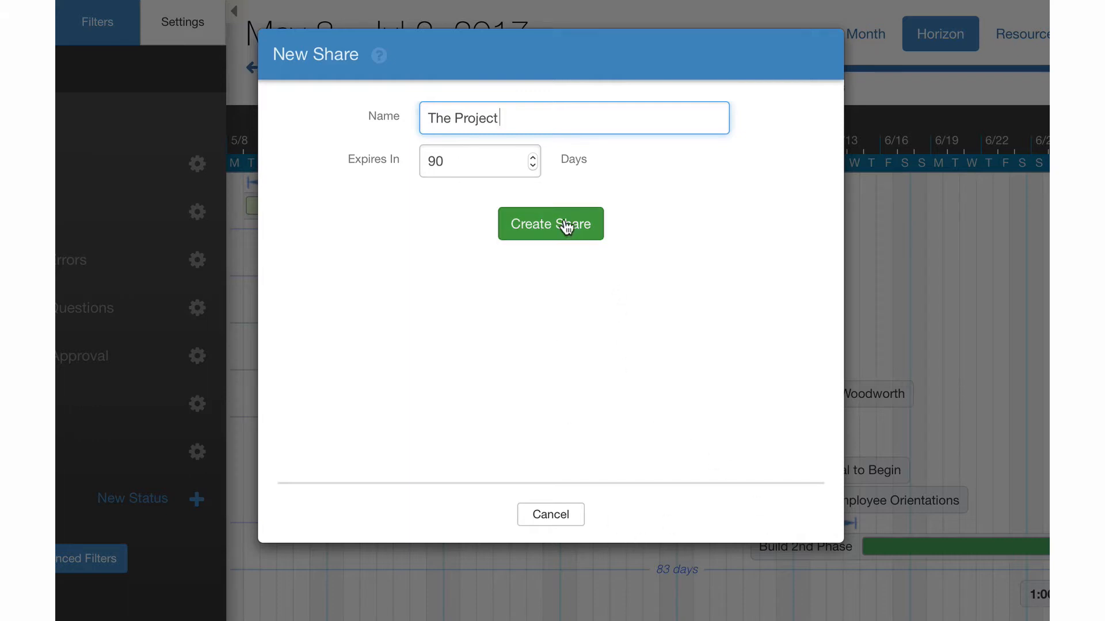
click(550, 225)
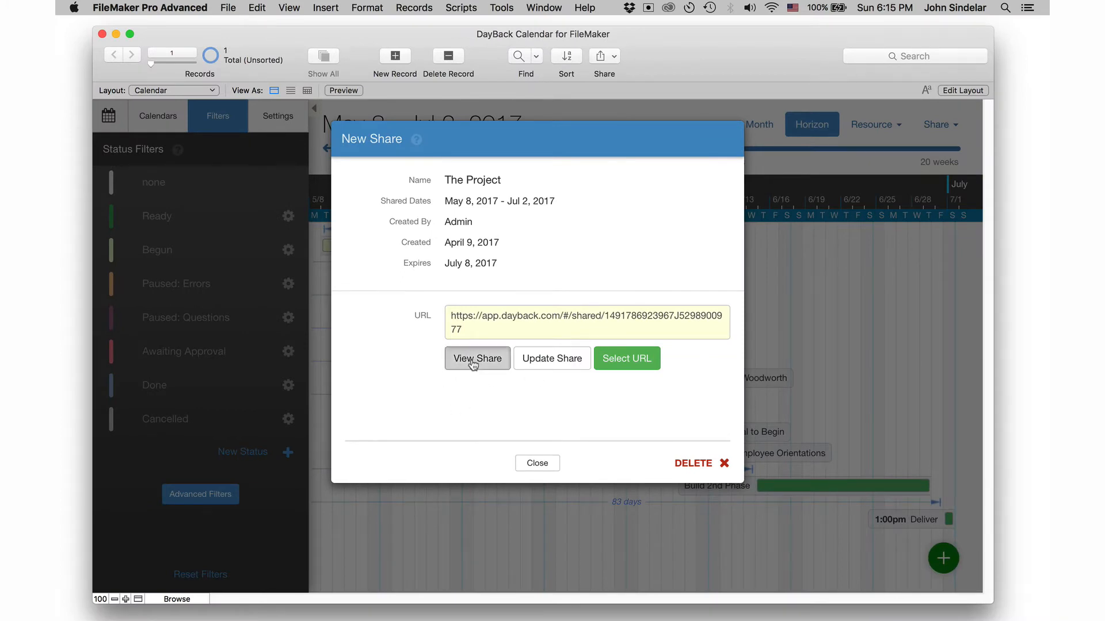
Step: View the share in Safari, try the Awaiting Approval filter and an event's details, then return to FileMaker
click(476, 358)
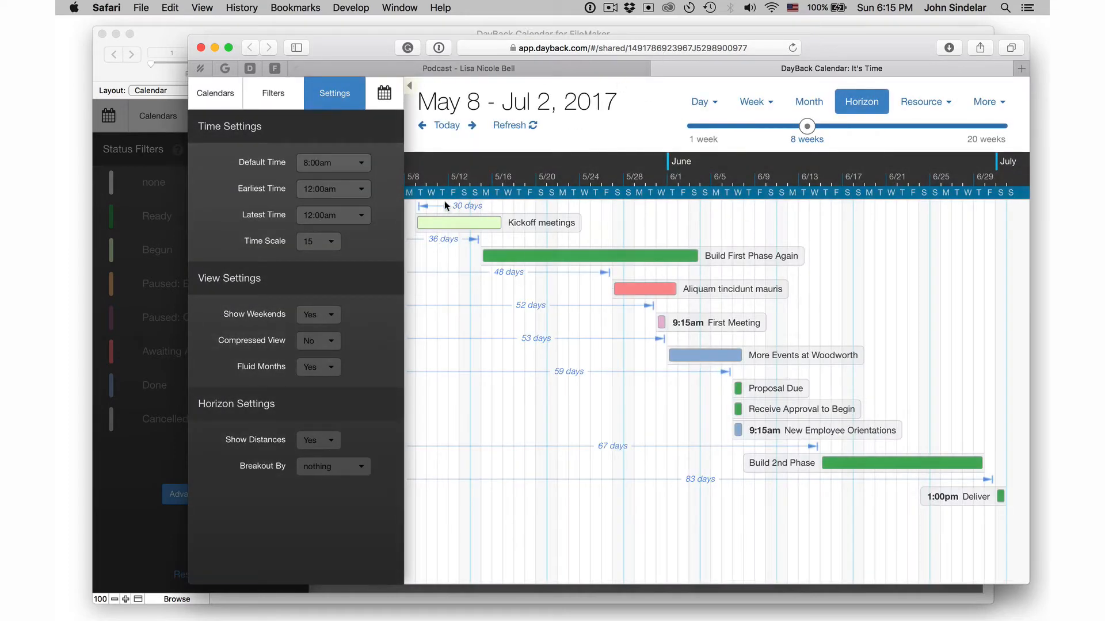
mouse_move(888, 355)
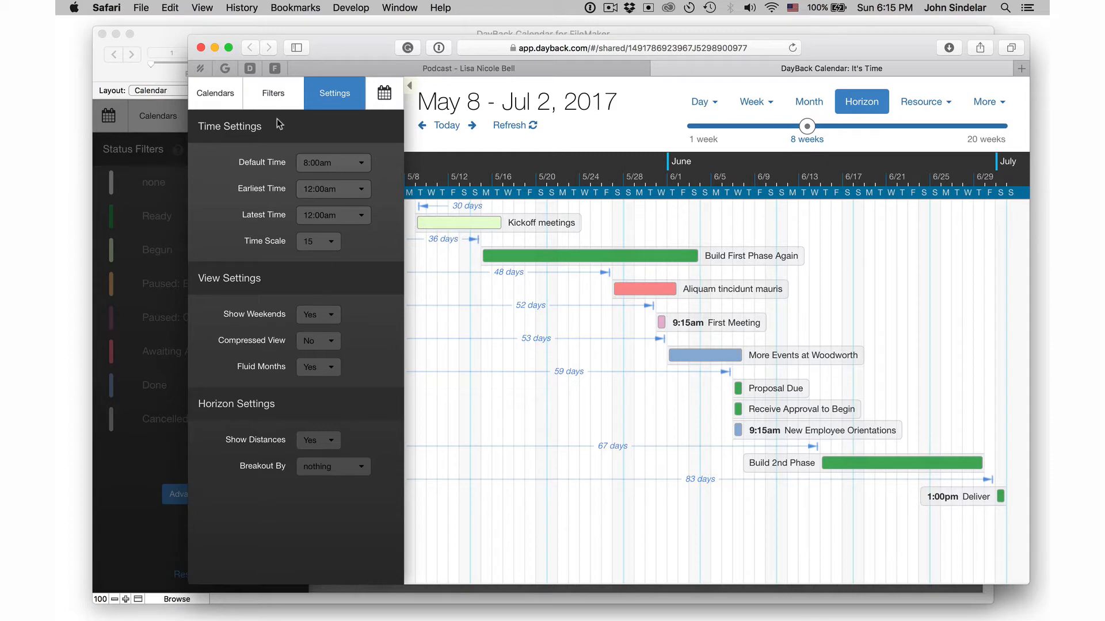
click(273, 93)
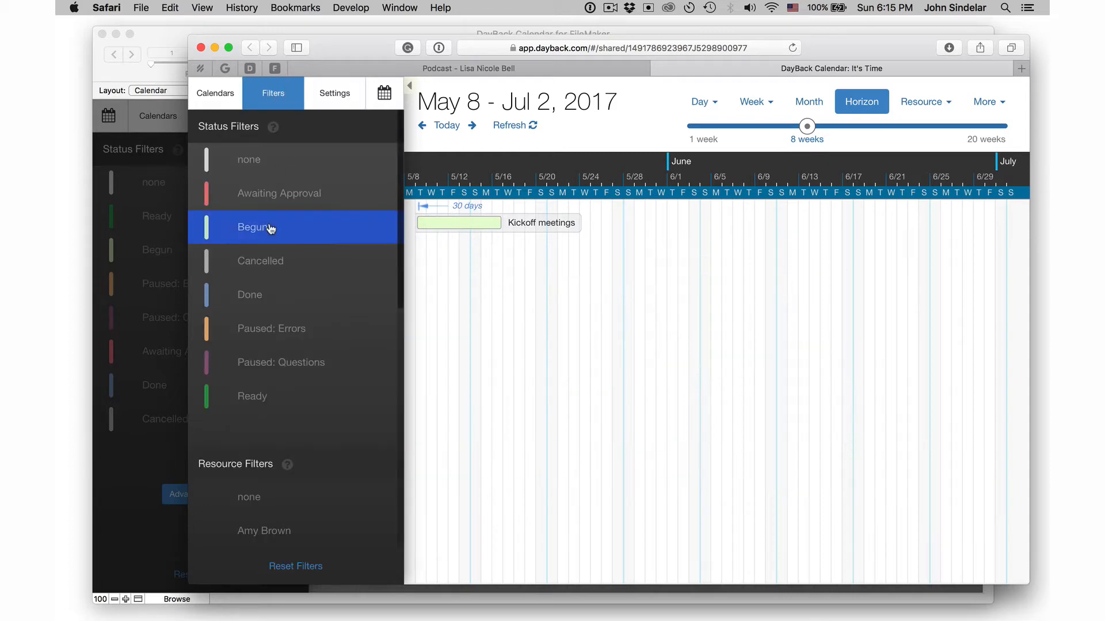
click(278, 194)
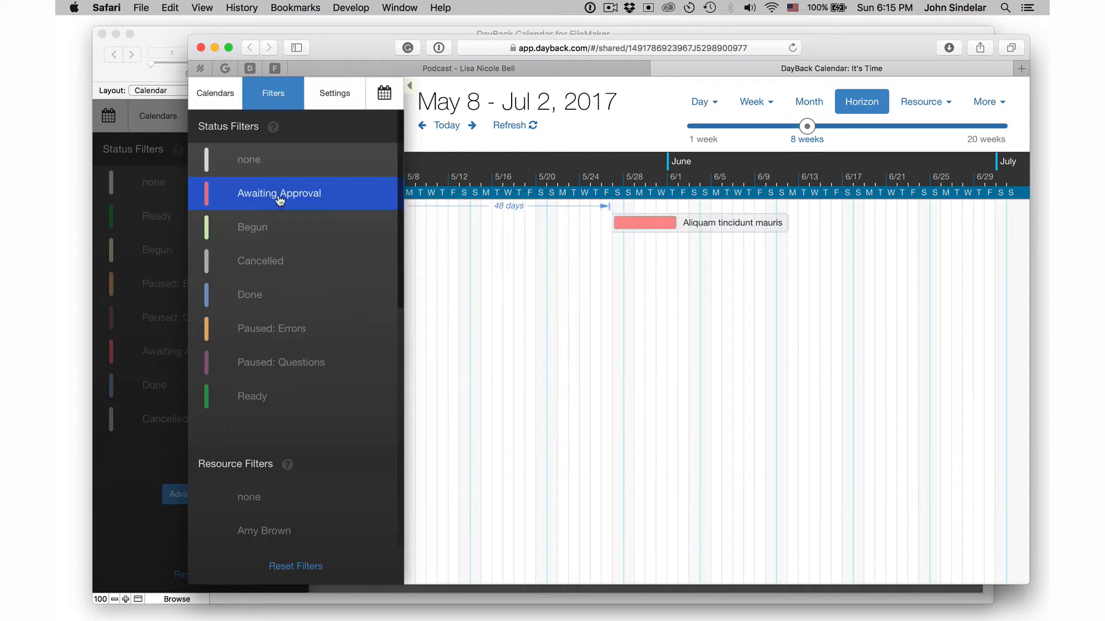
click(278, 193)
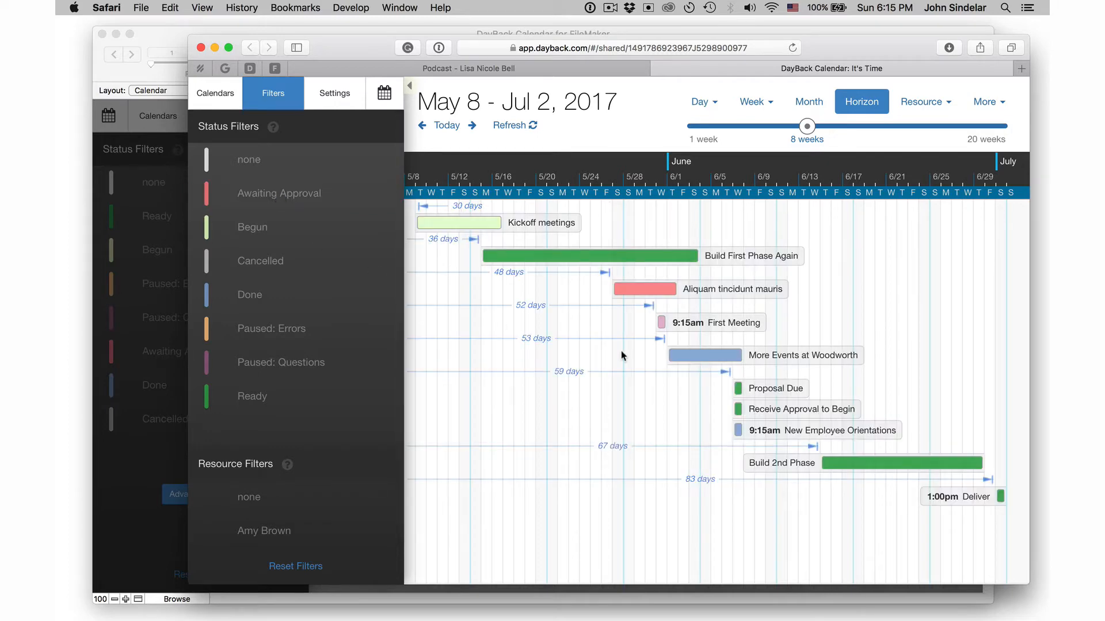
click(637, 289)
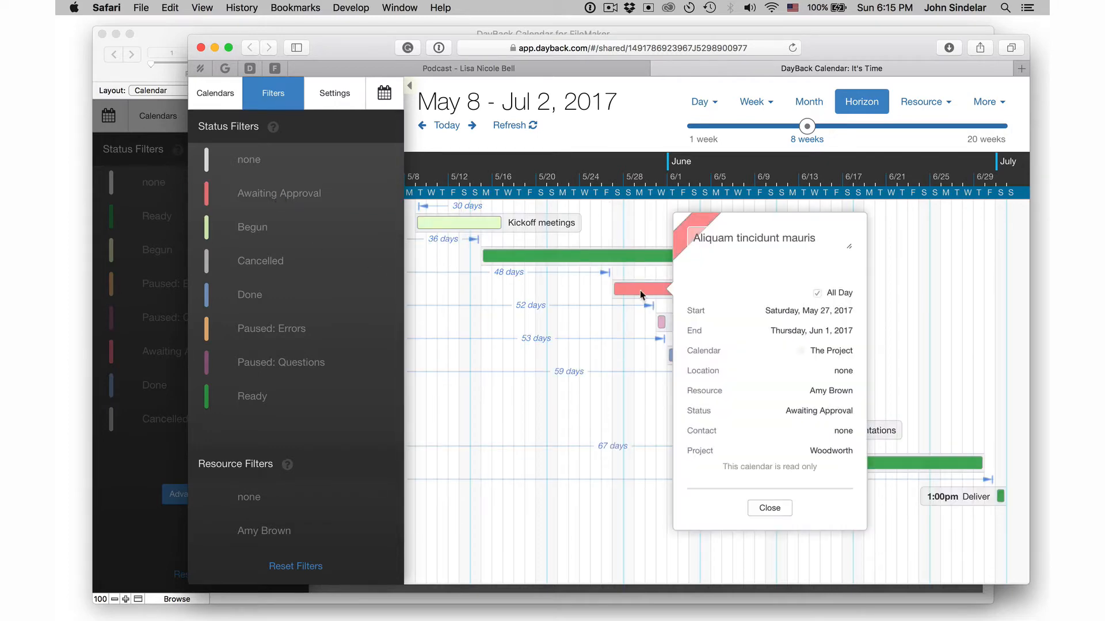
click(770, 508)
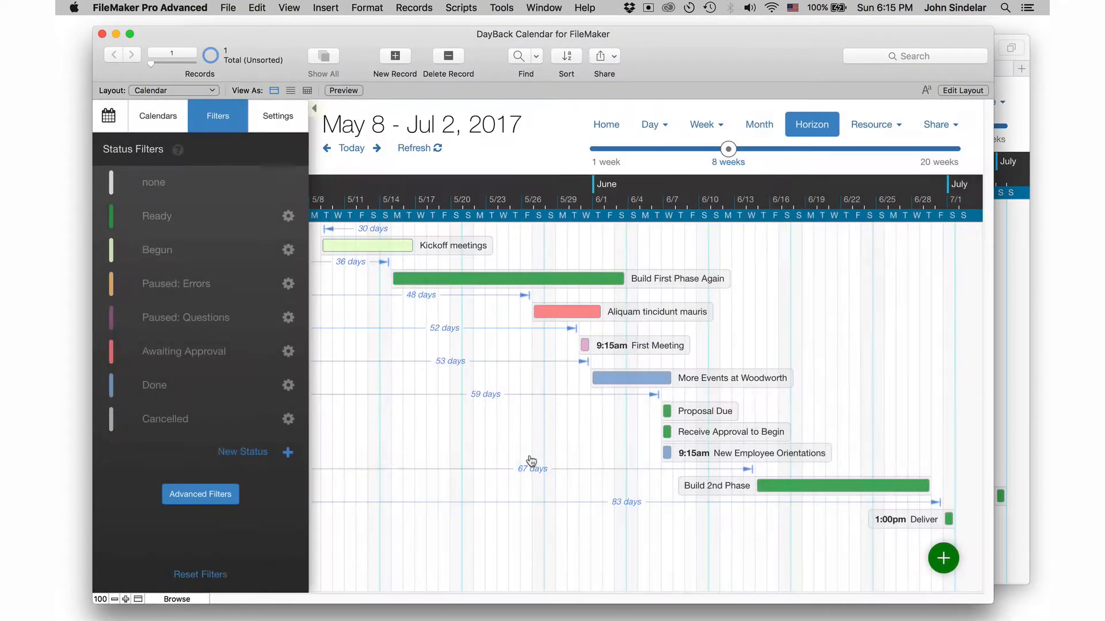
mouse_move(529, 391)
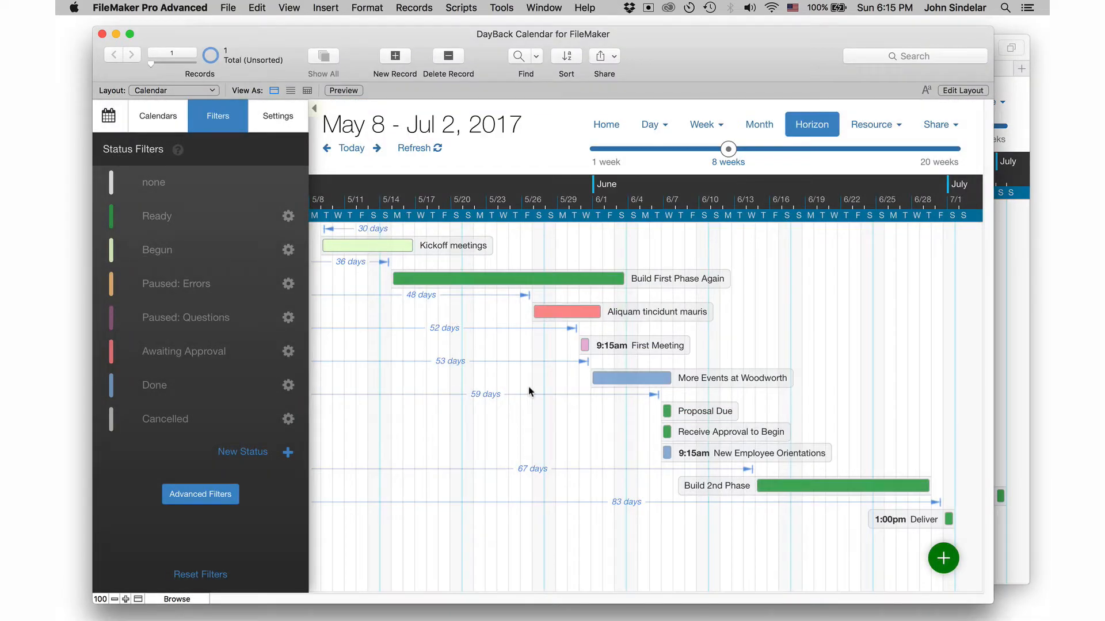
Step: Change the Aliquam tincidunt mauris event's status from Awaiting Approval to Ready
click(566, 311)
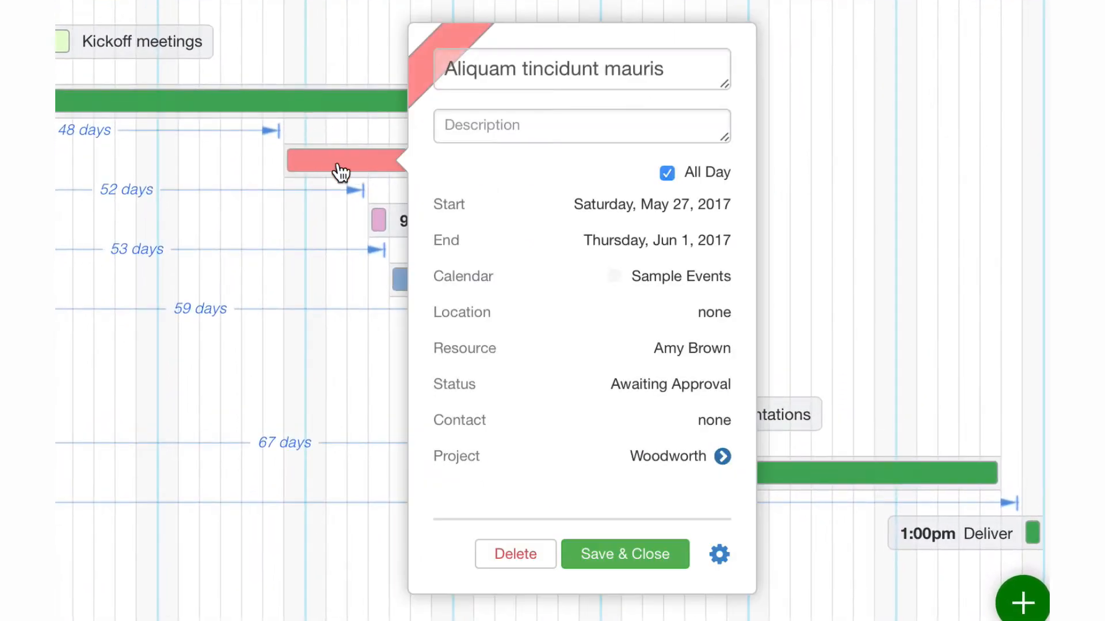
click(453, 385)
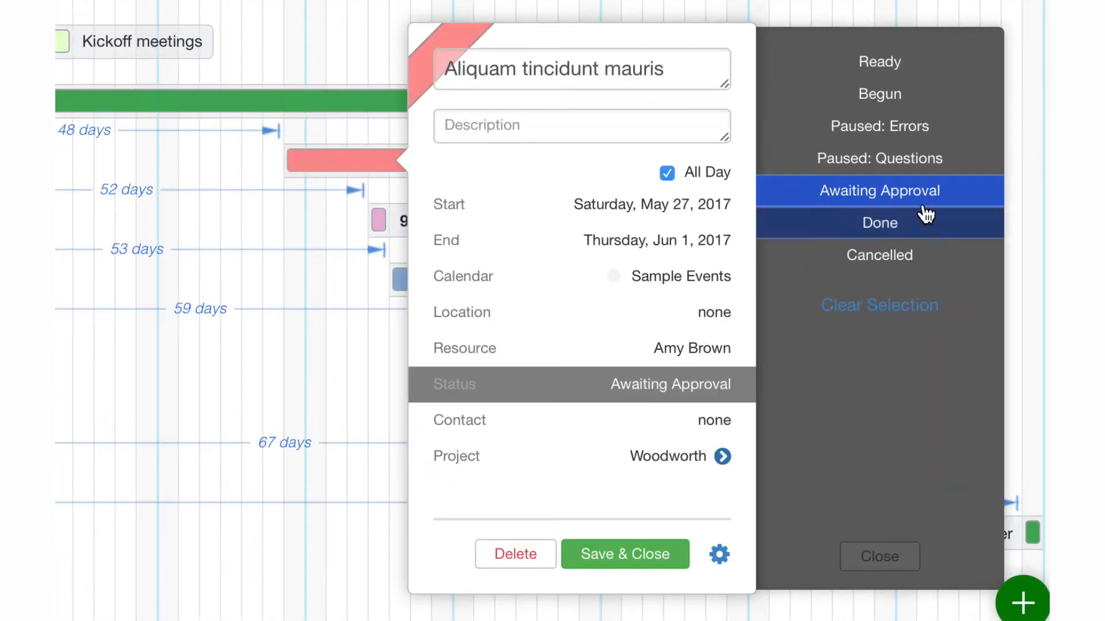
click(878, 60)
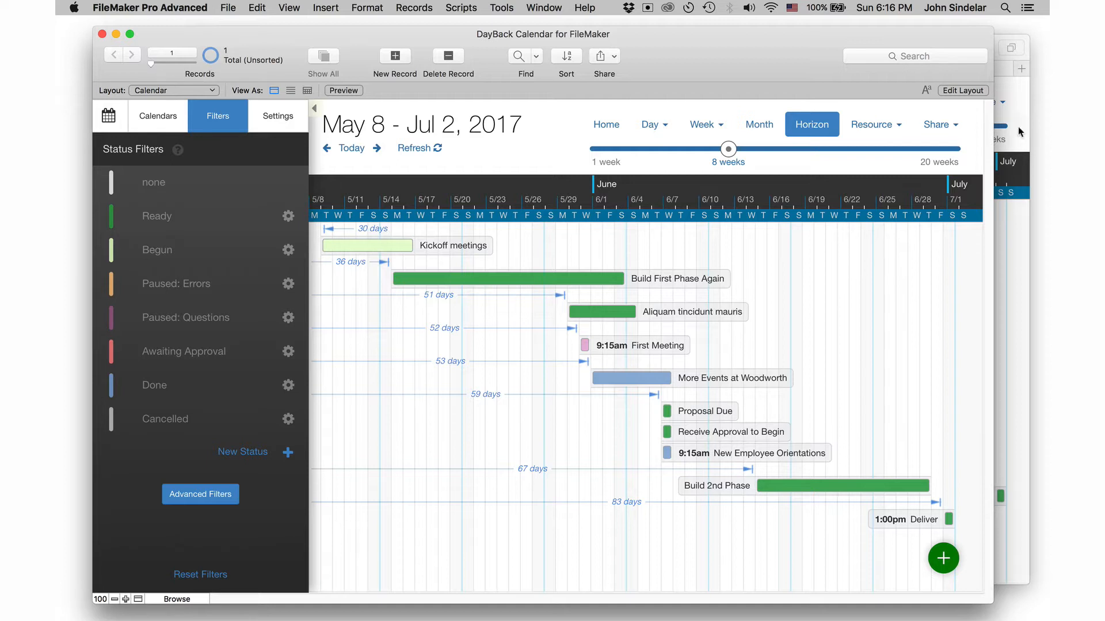
mouse_move(766, 253)
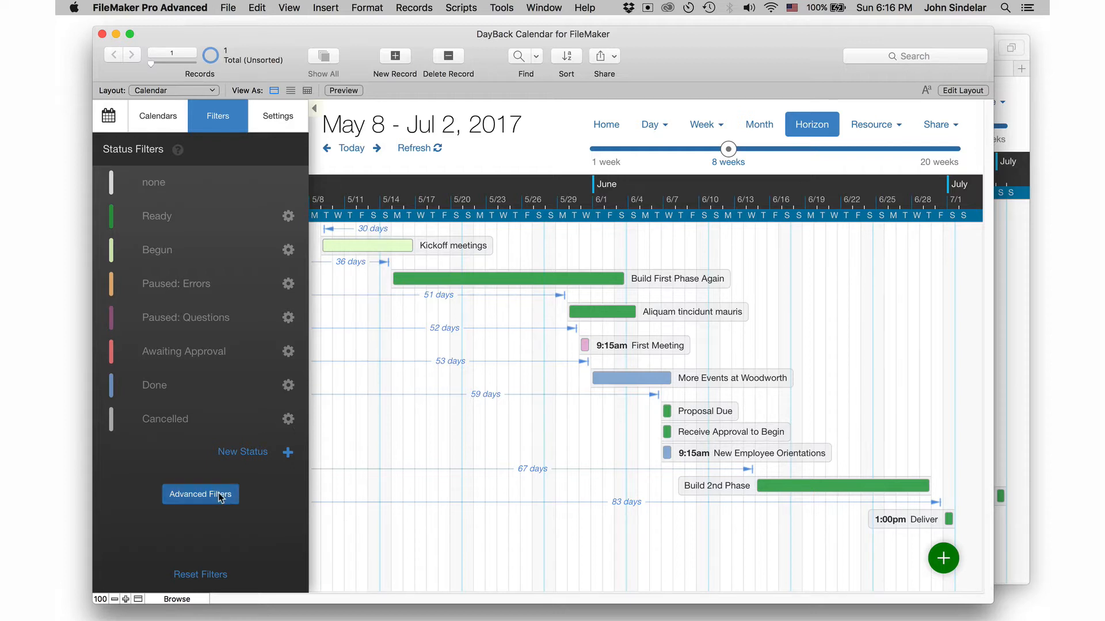
Step: Clear the filter and show the April 16–22 week in Schedule view
click(200, 494)
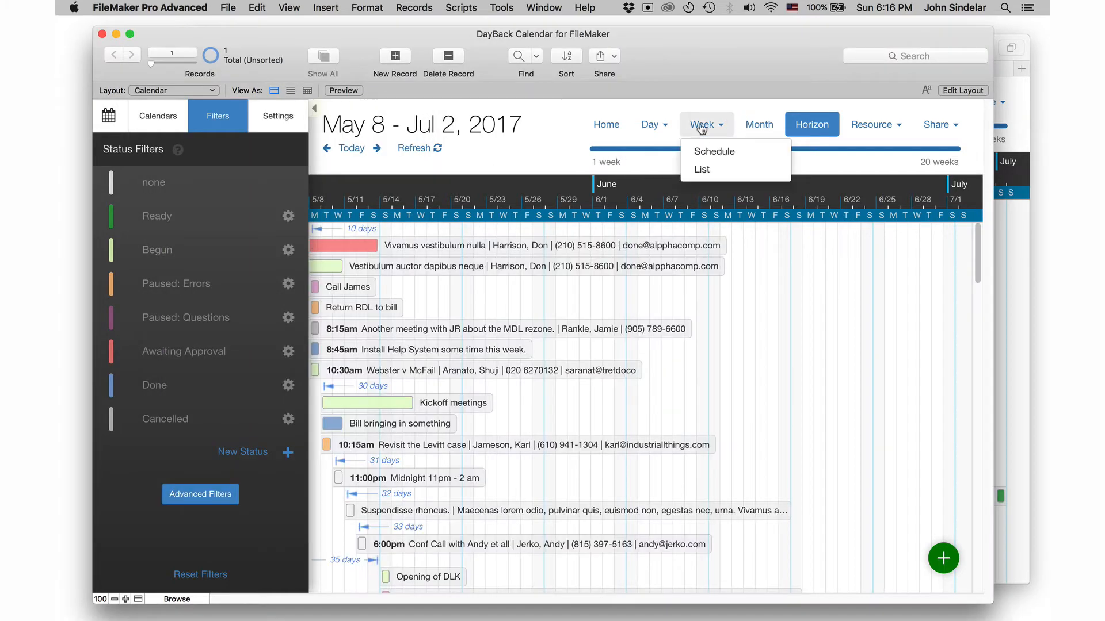
click(702, 124)
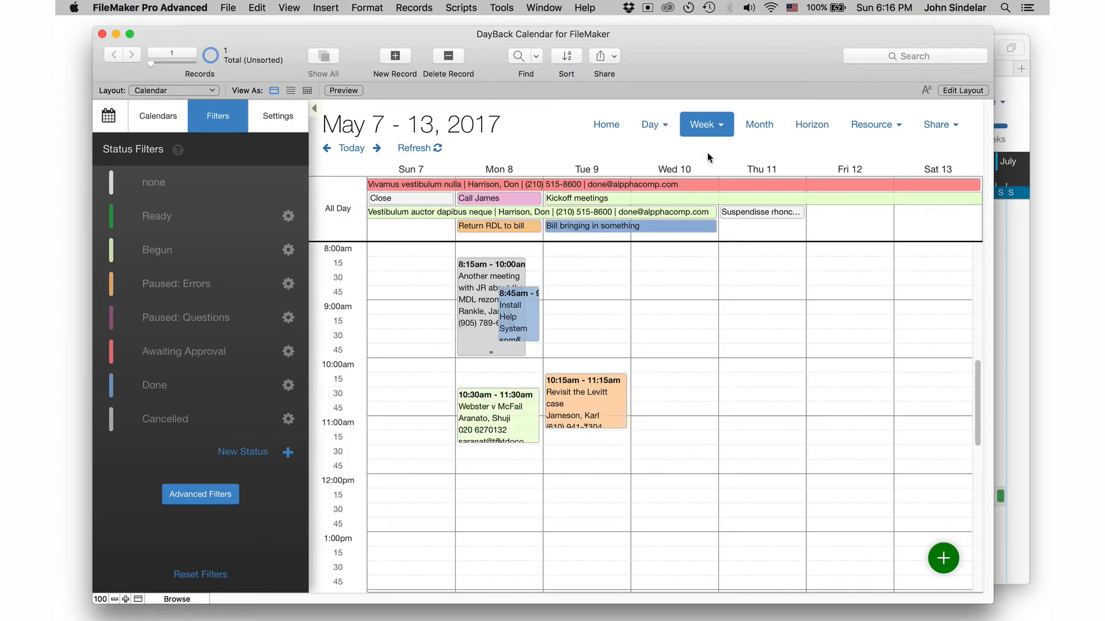
click(378, 149)
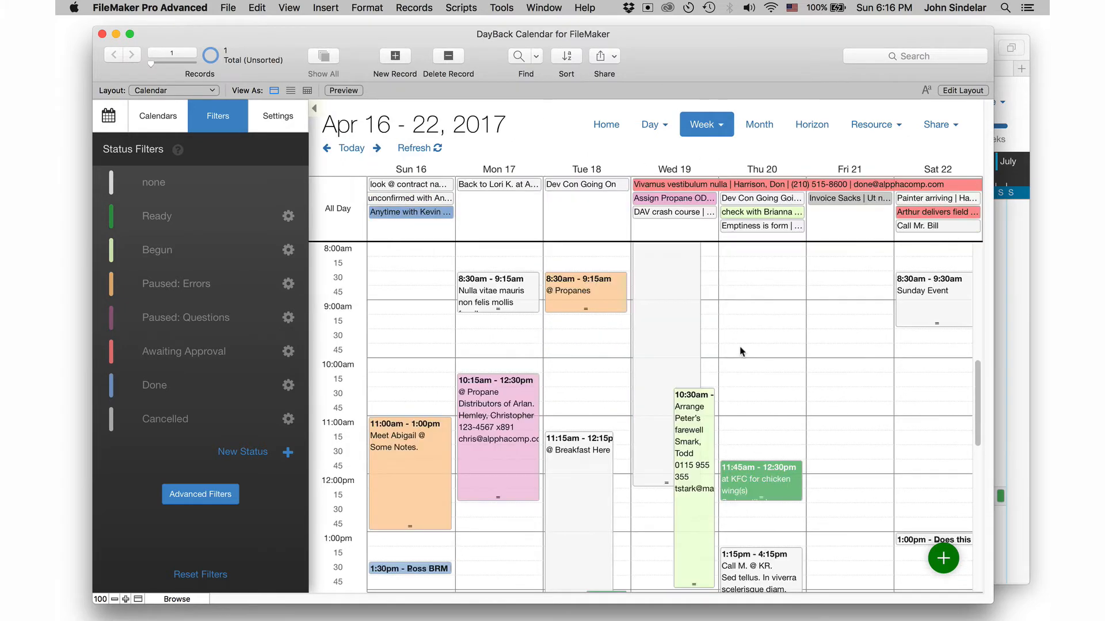
mouse_move(420, 310)
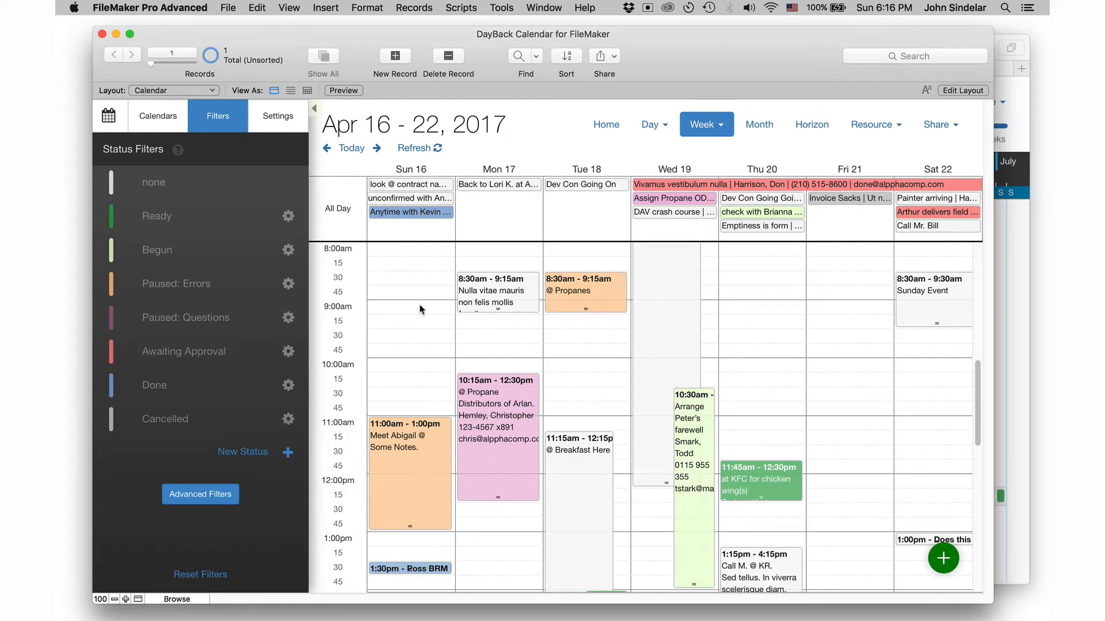
mouse_move(818, 425)
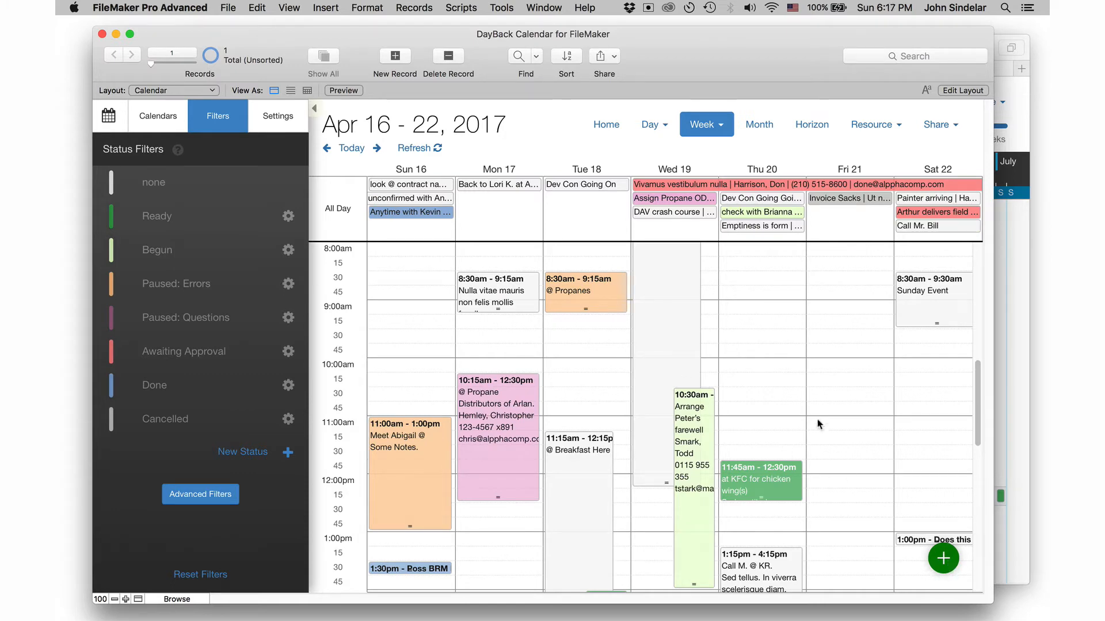
mouse_move(535, 290)
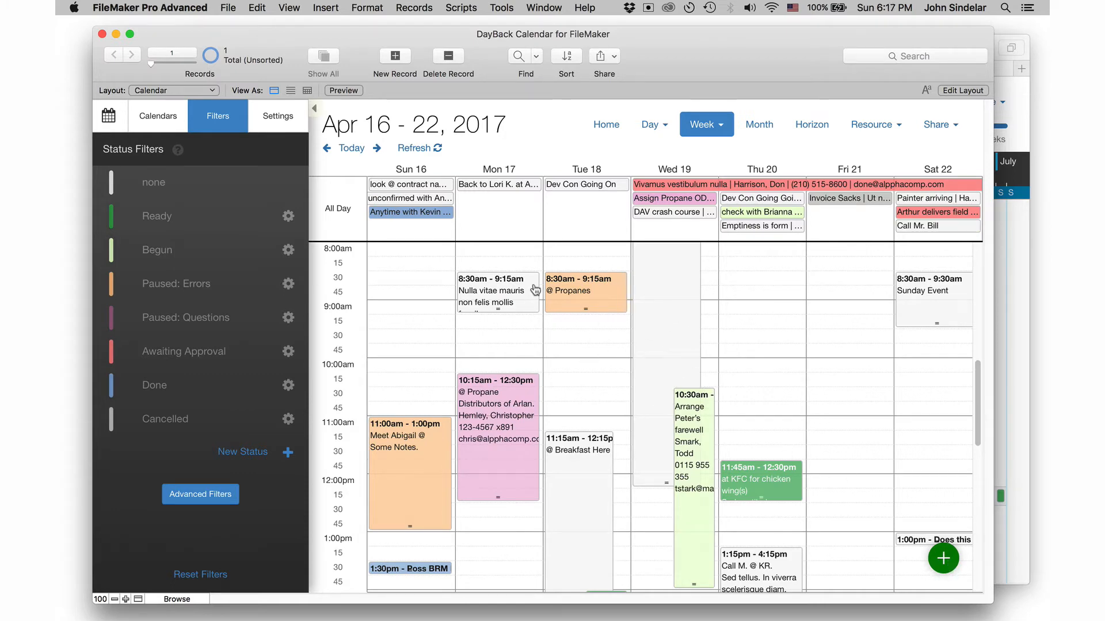
mouse_move(979, 567)
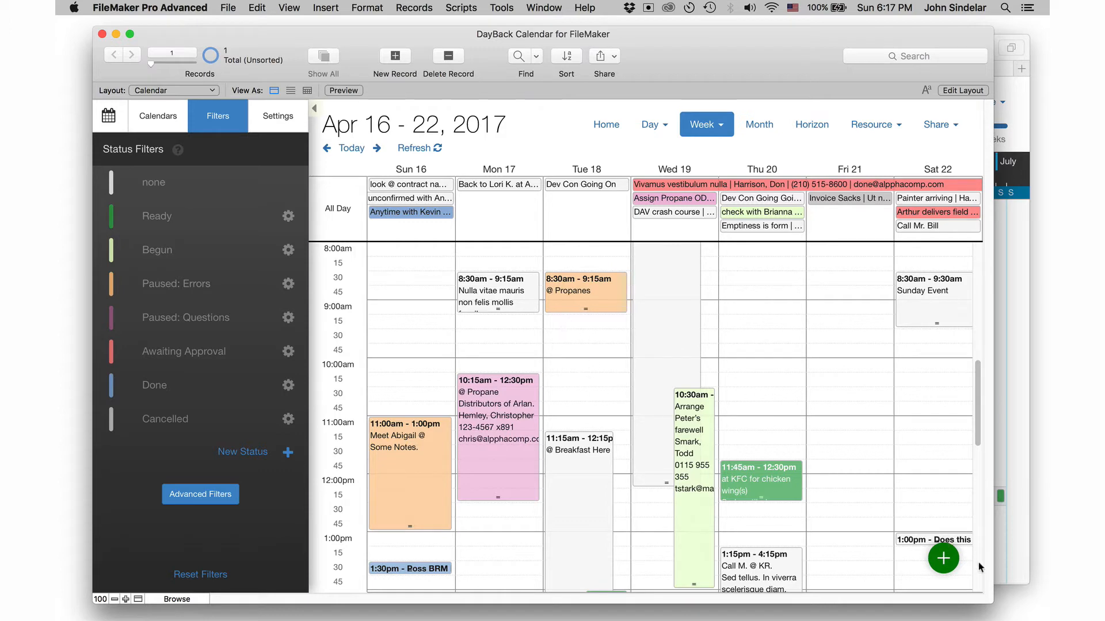
Step: Add a 'John Available' event on Tuesday, April 18 at 9:30am
click(586, 345)
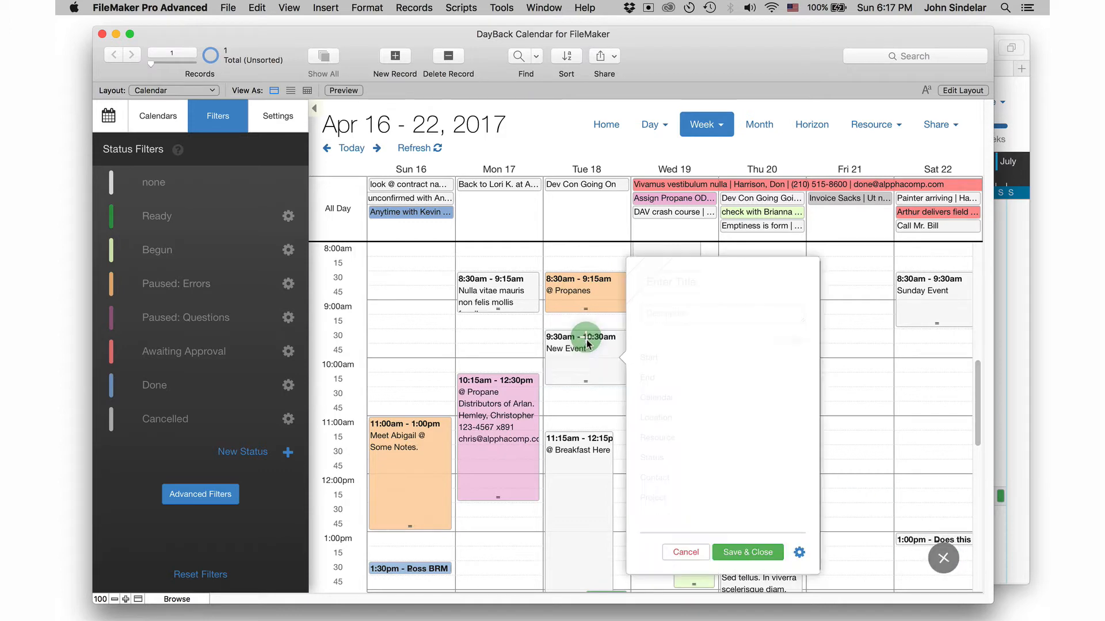
text(John)
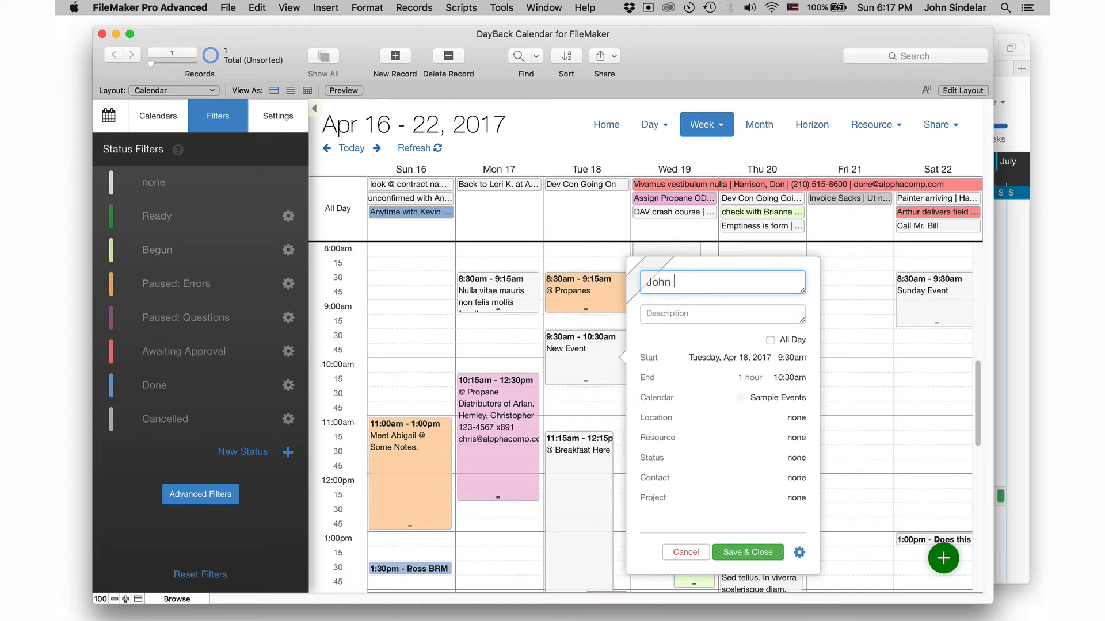
text(Available)
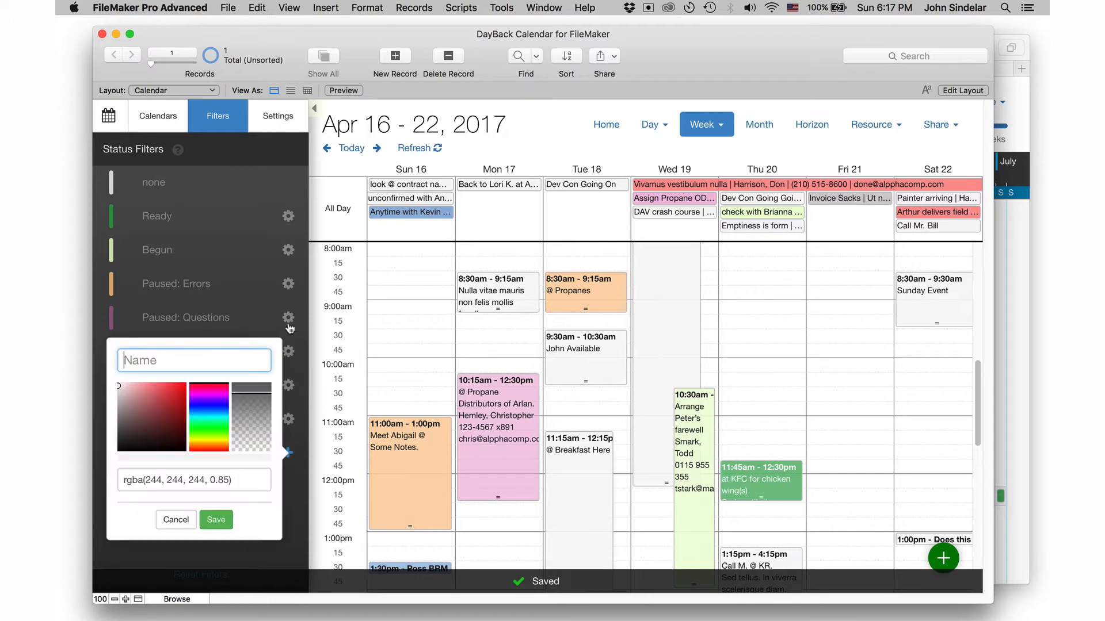
Step: Create a new green status named Available
text(Available)
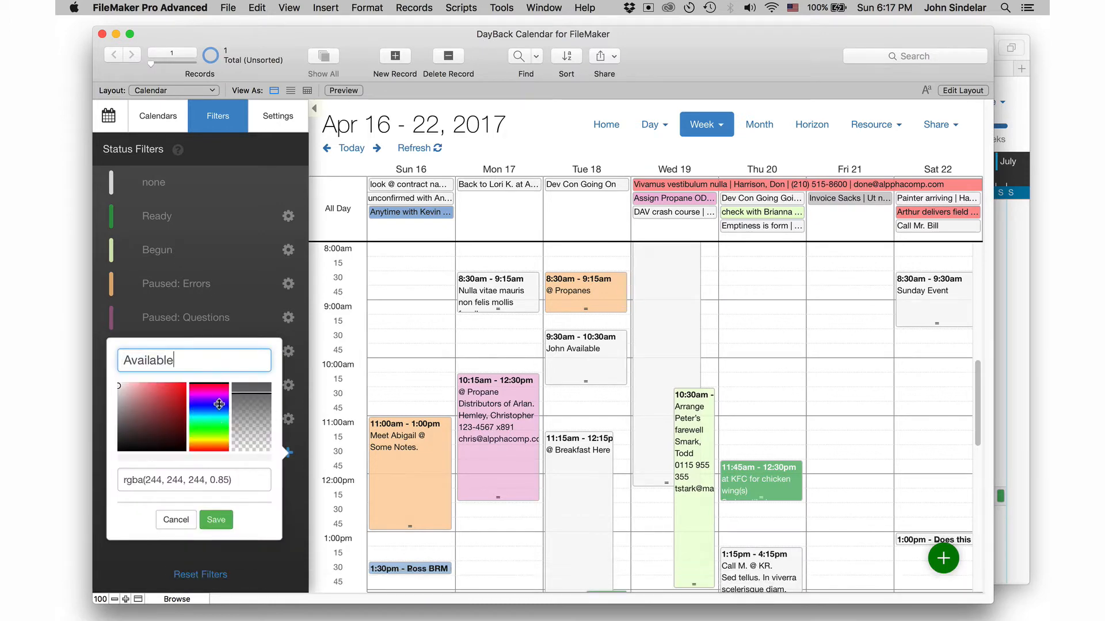
click(161, 396)
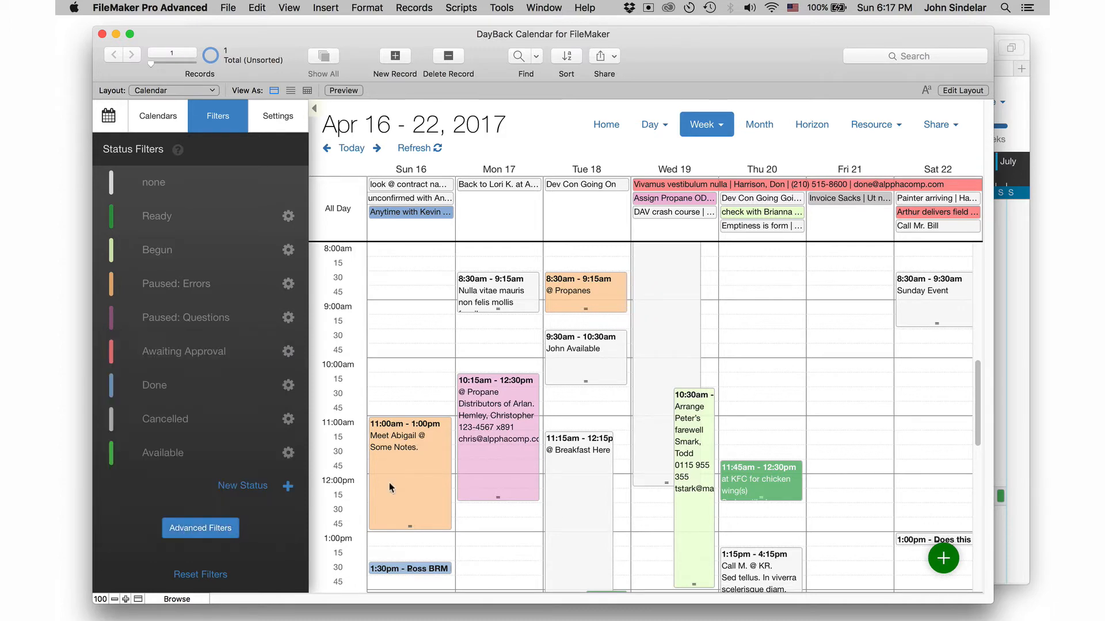
Step: Set the John Available blocks to the Available status and save them through Friday
click(584, 352)
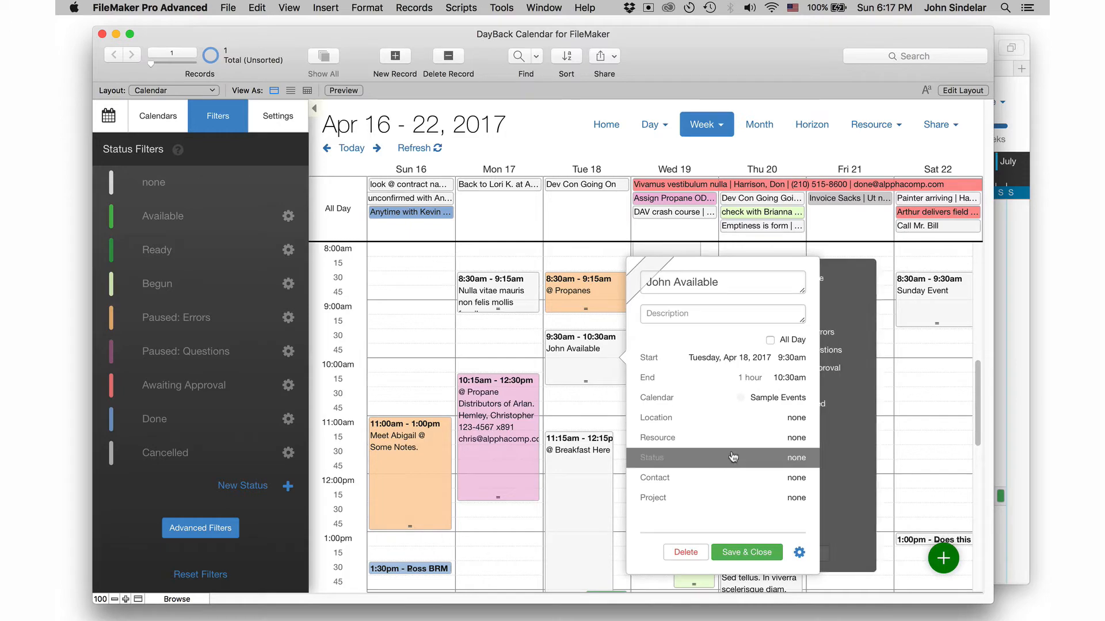
click(723, 456)
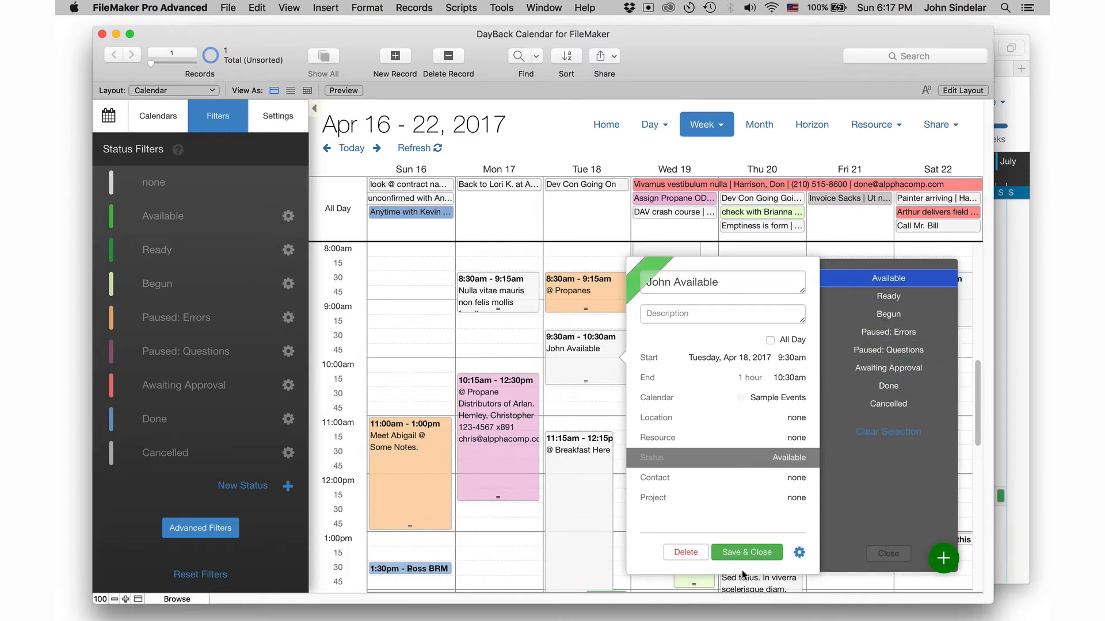
click(745, 551)
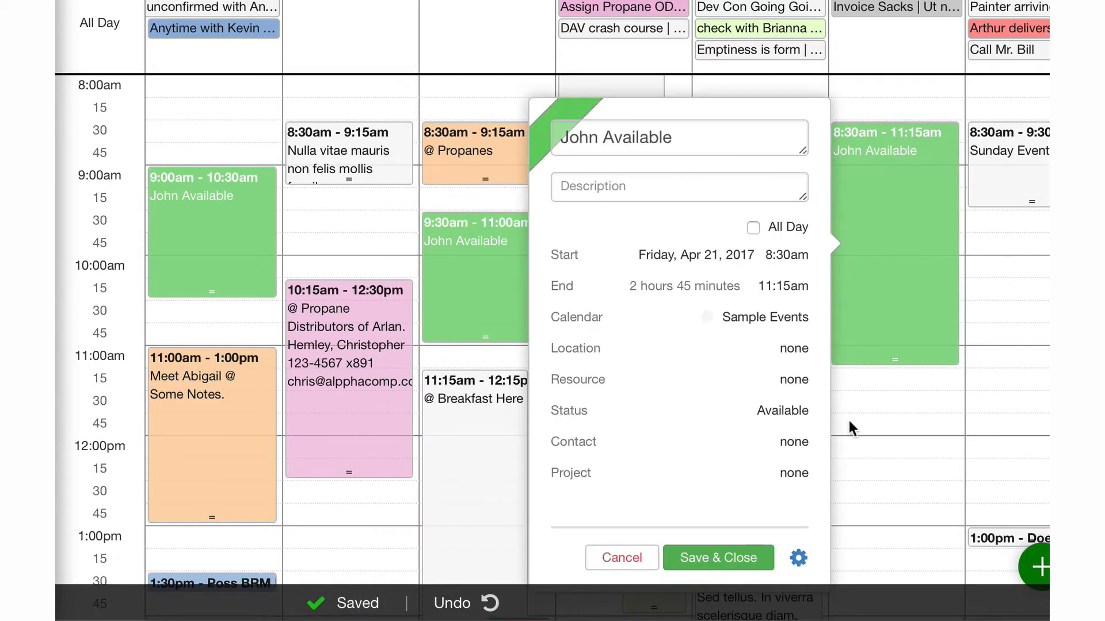
click(717, 557)
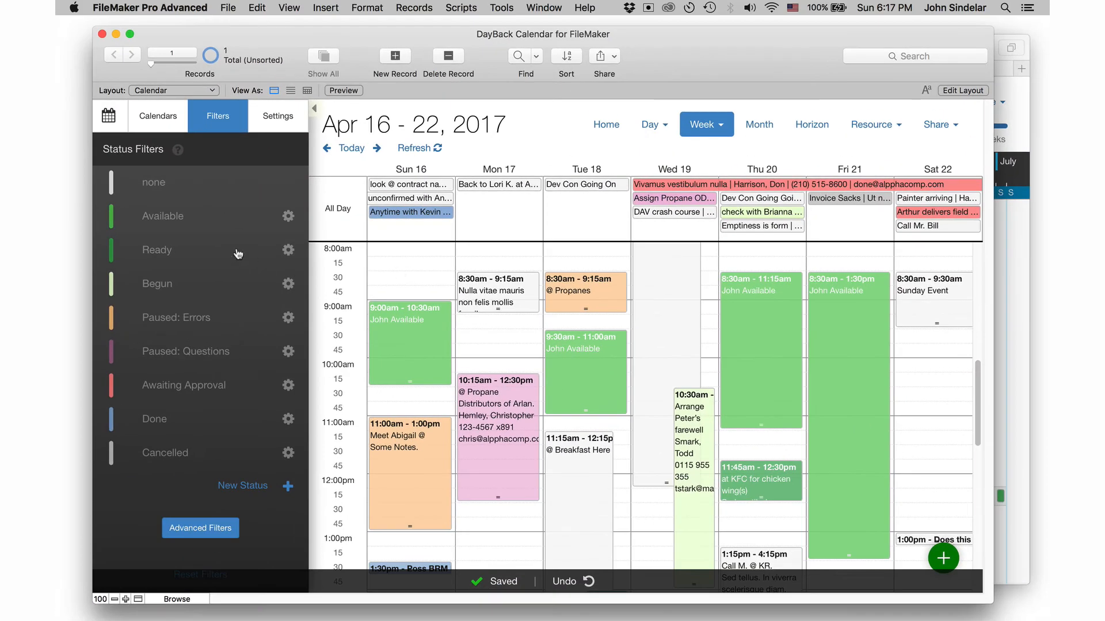
Step: Filter to Available events, share them as 'Avail for meetings', and view the share in Safari
click(162, 217)
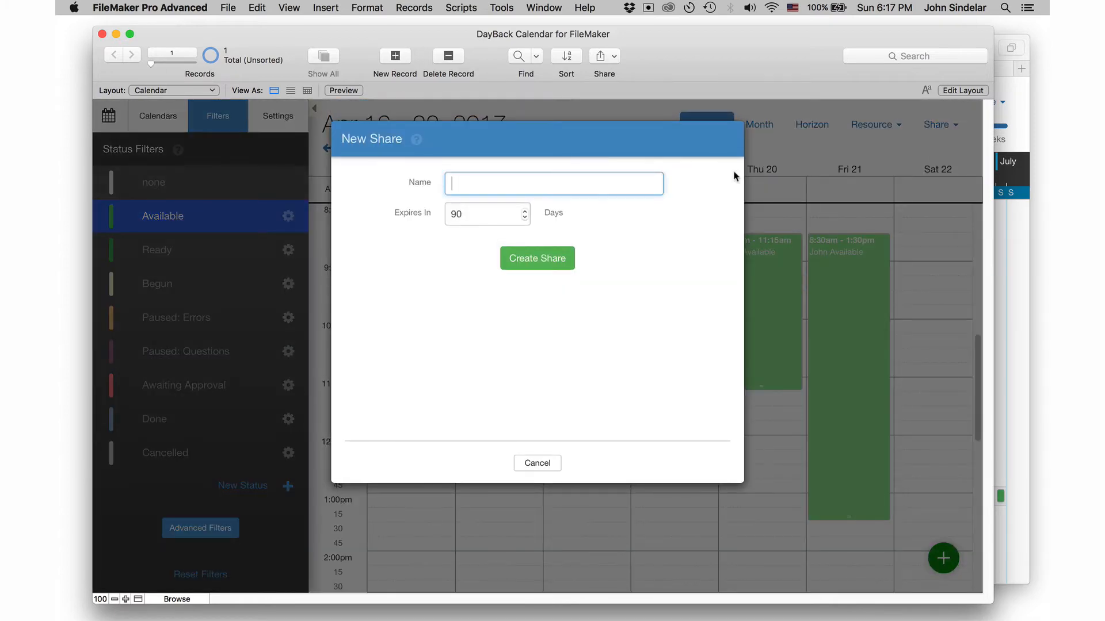
text(Avaail)
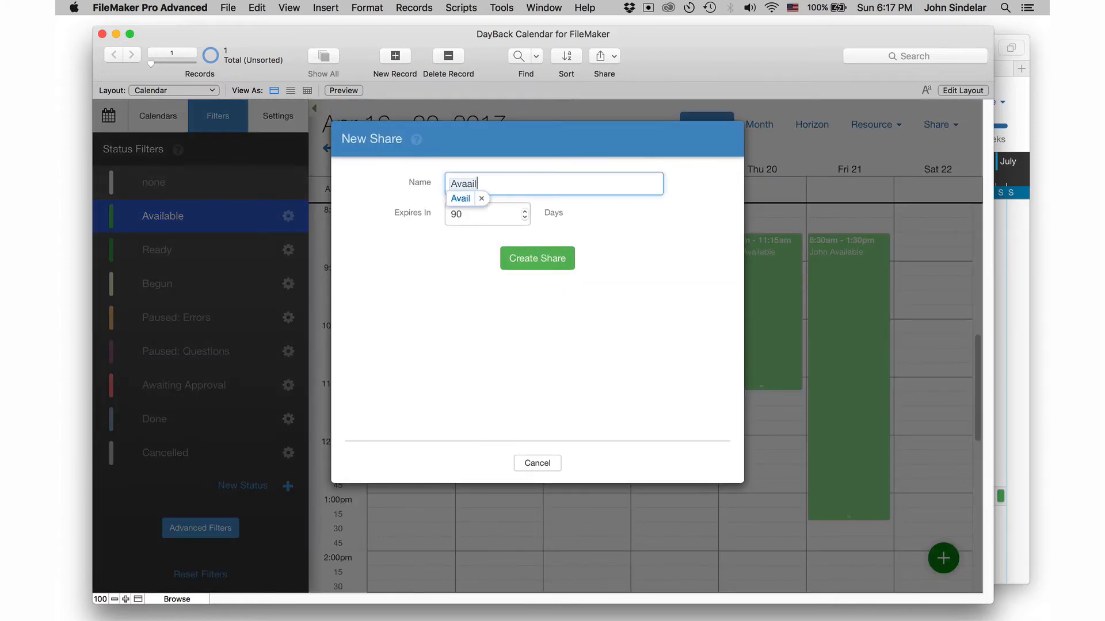
text(Avail for)
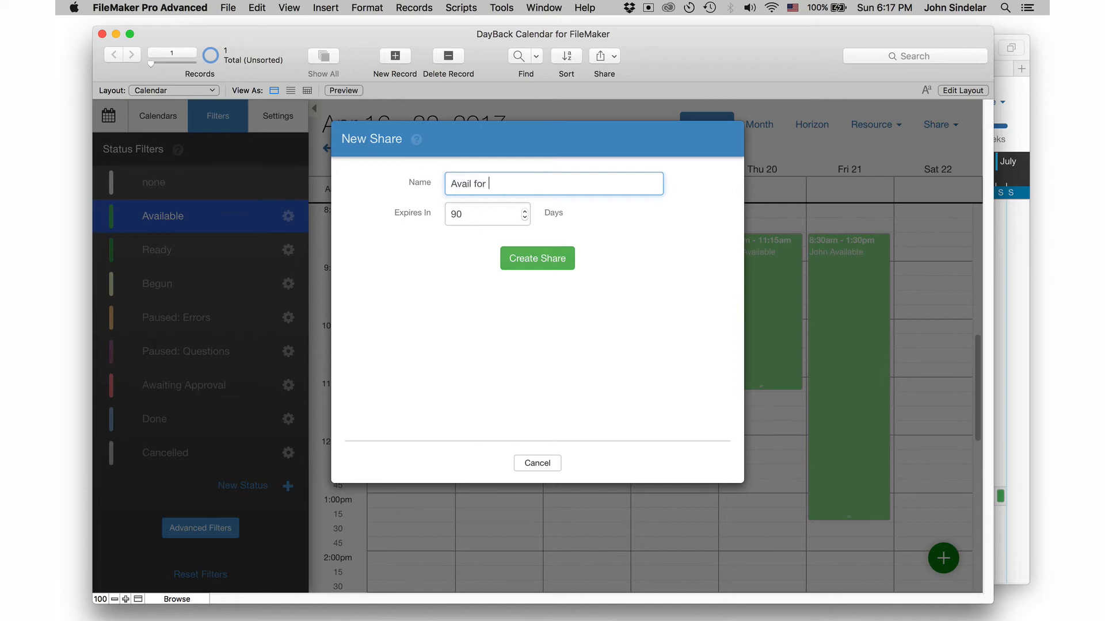
text(meetings)
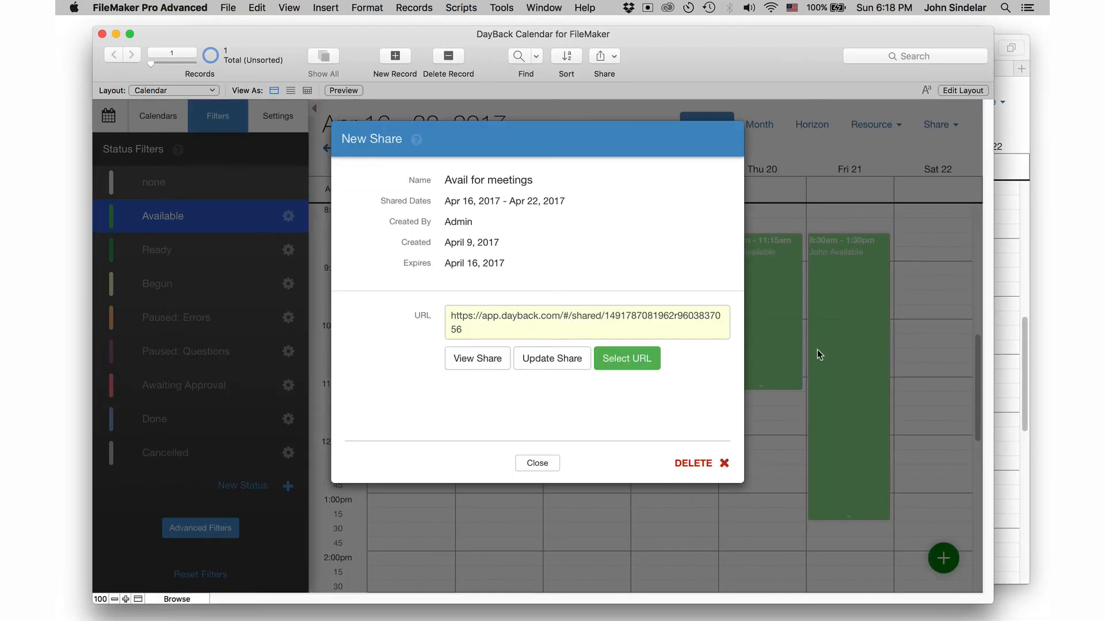
click(536, 462)
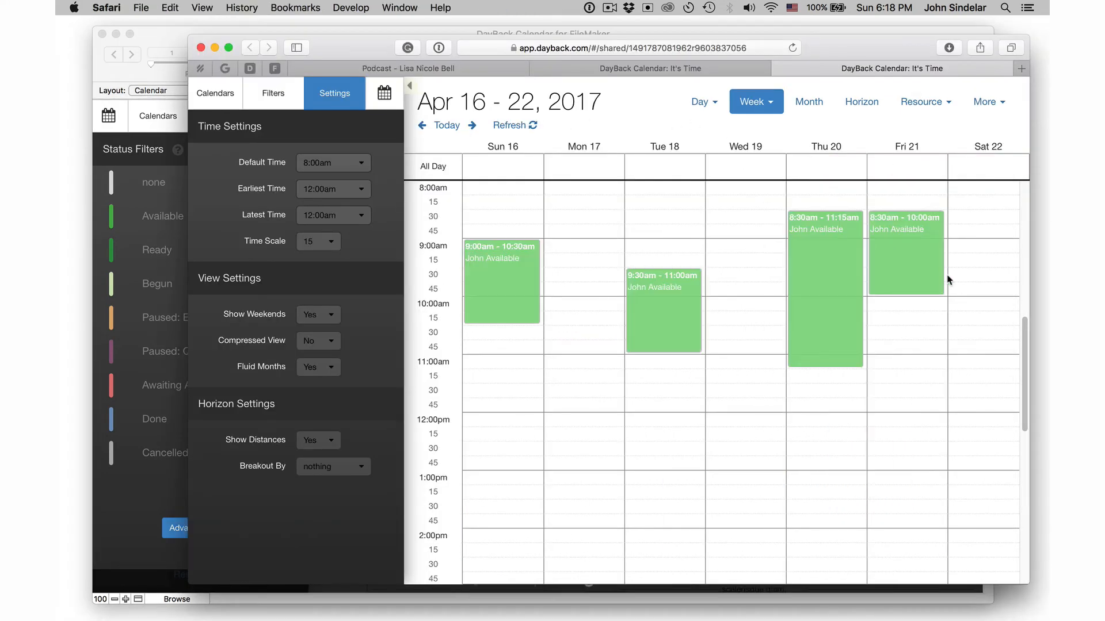
mouse_move(129, 485)
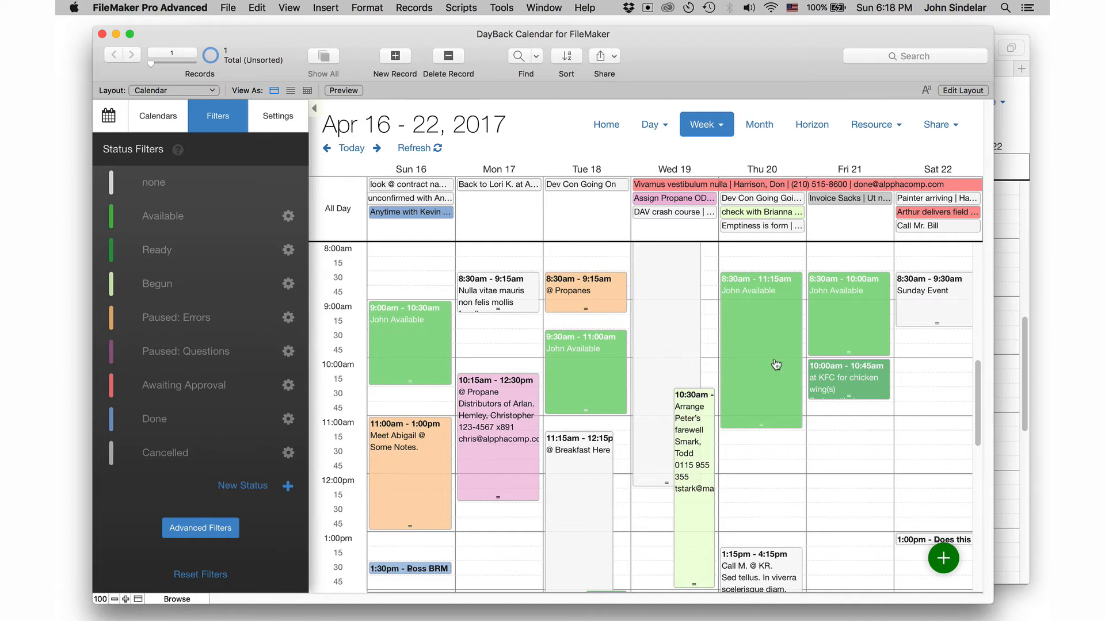
mouse_move(842, 366)
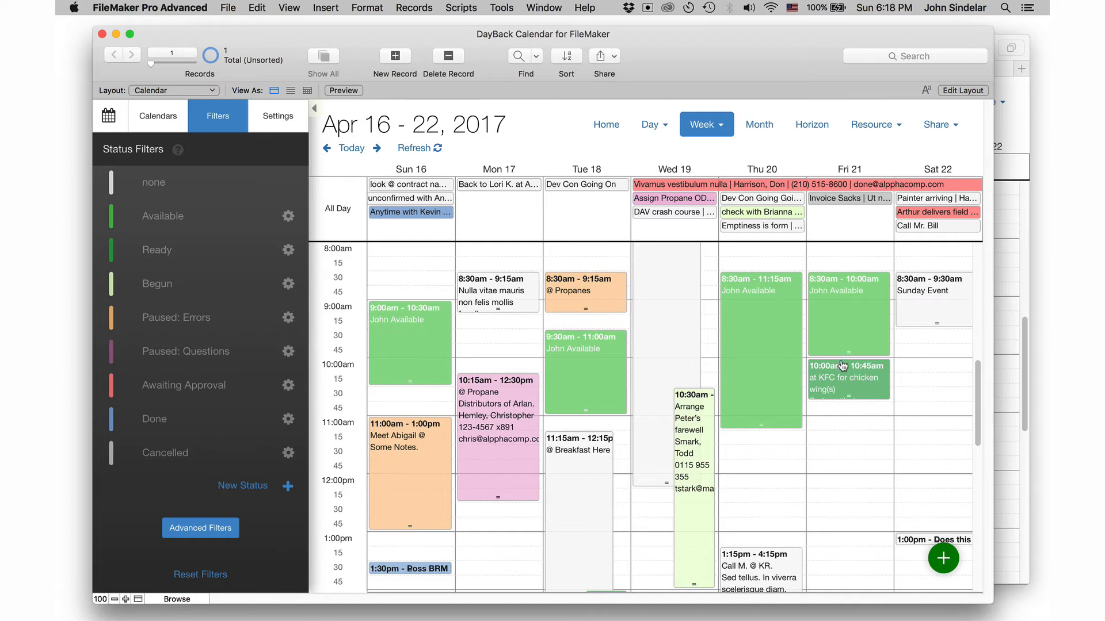
mouse_move(839, 183)
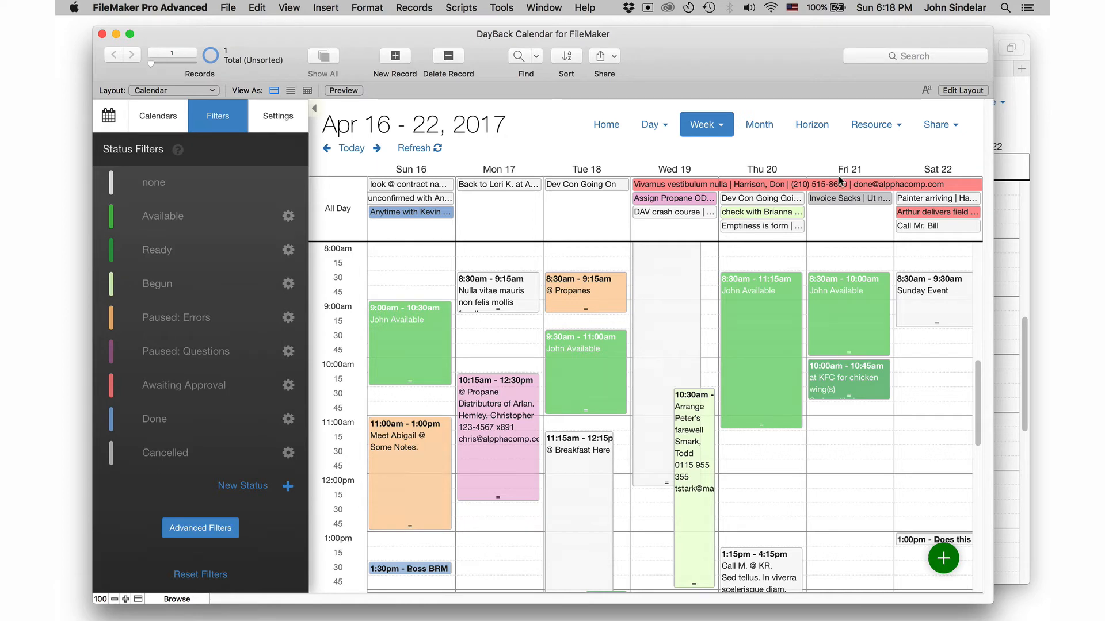
Step: Review The Project share's details in Manage Shares and close the list
click(939, 124)
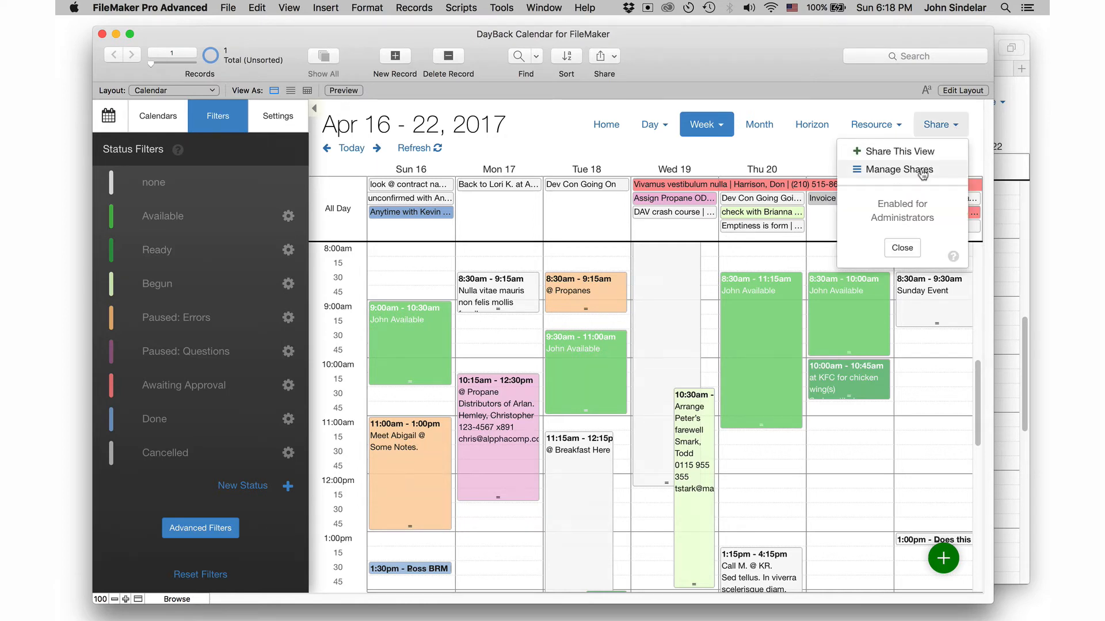
click(897, 169)
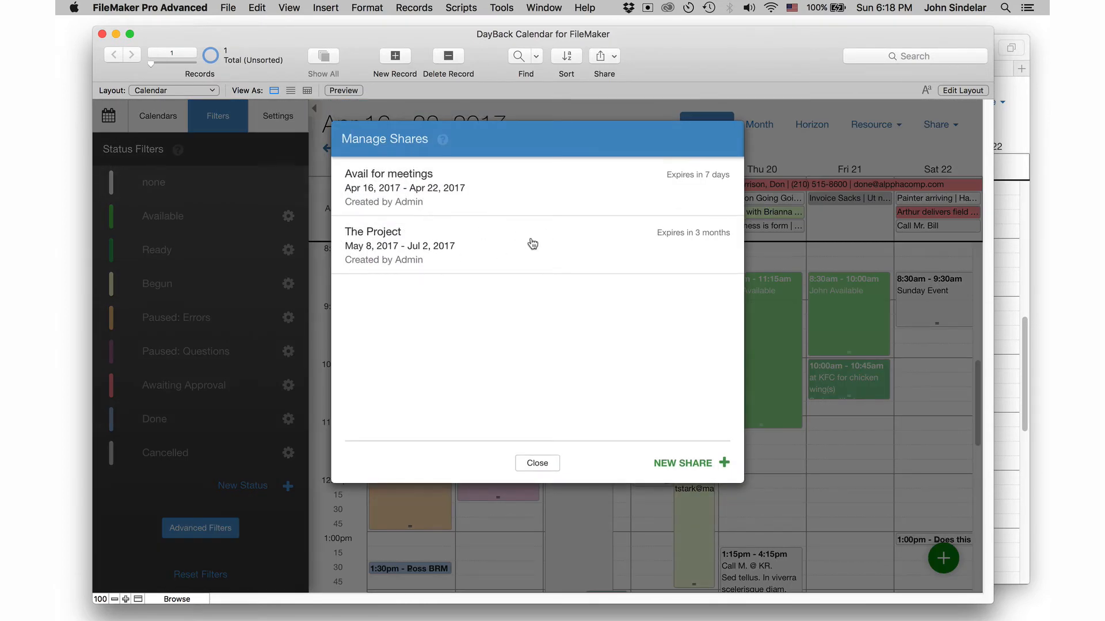
click(399, 245)
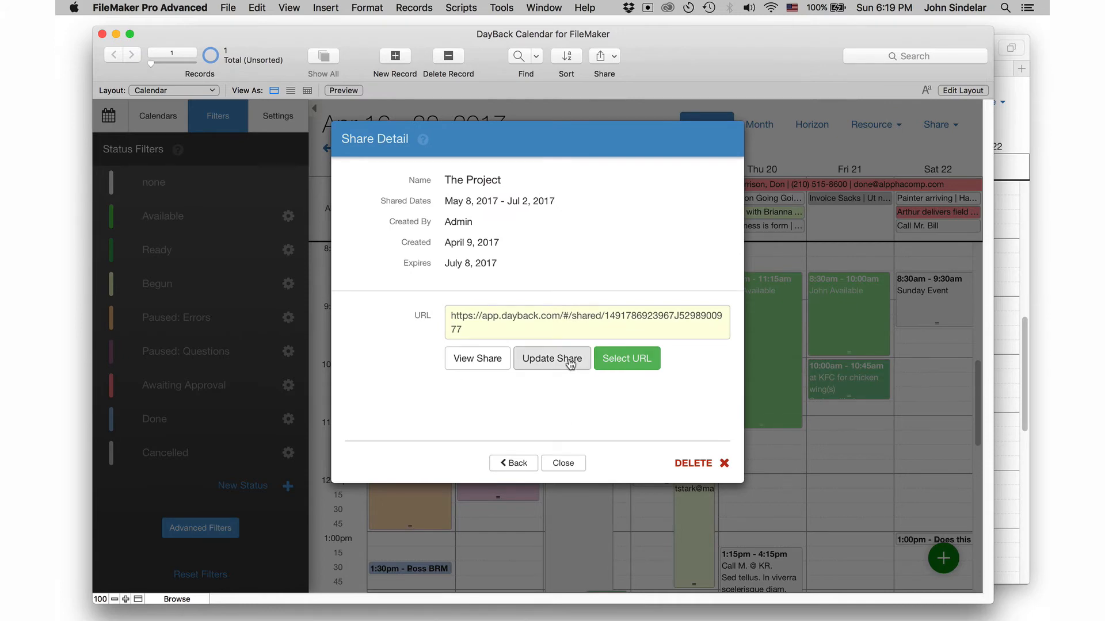
click(514, 463)
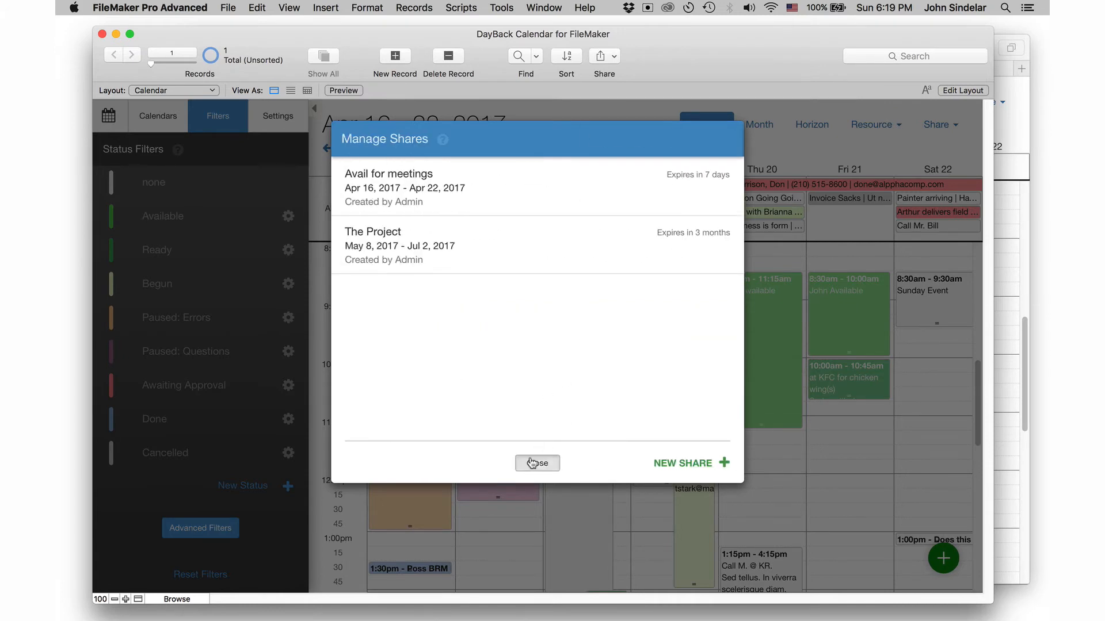
click(536, 462)
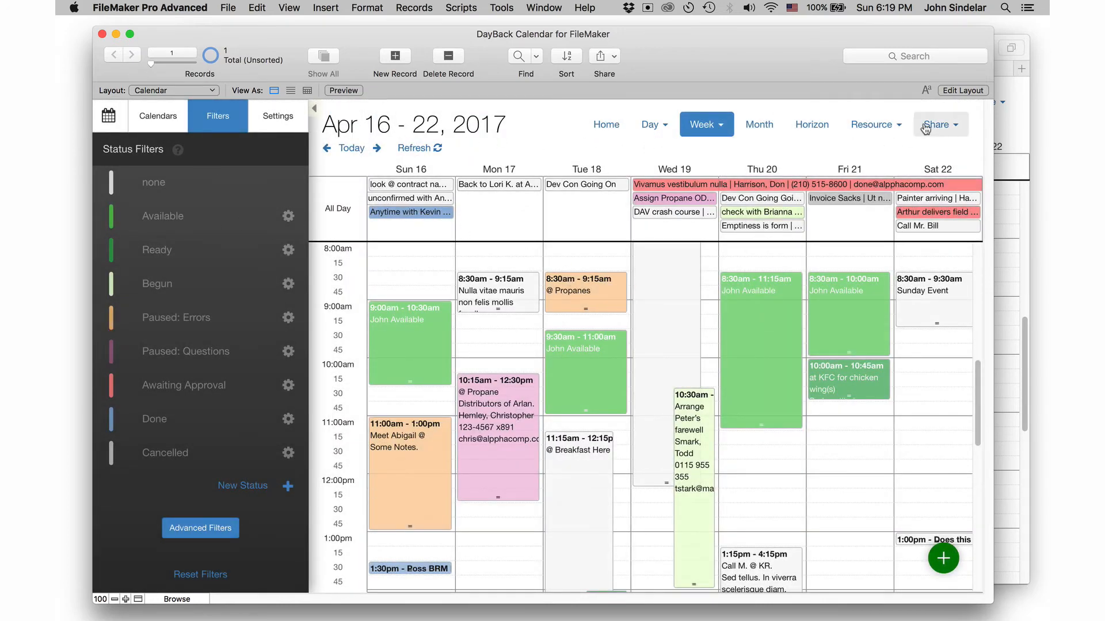
Step: Update and re-sync The Project share, then check the advanced filters
click(937, 125)
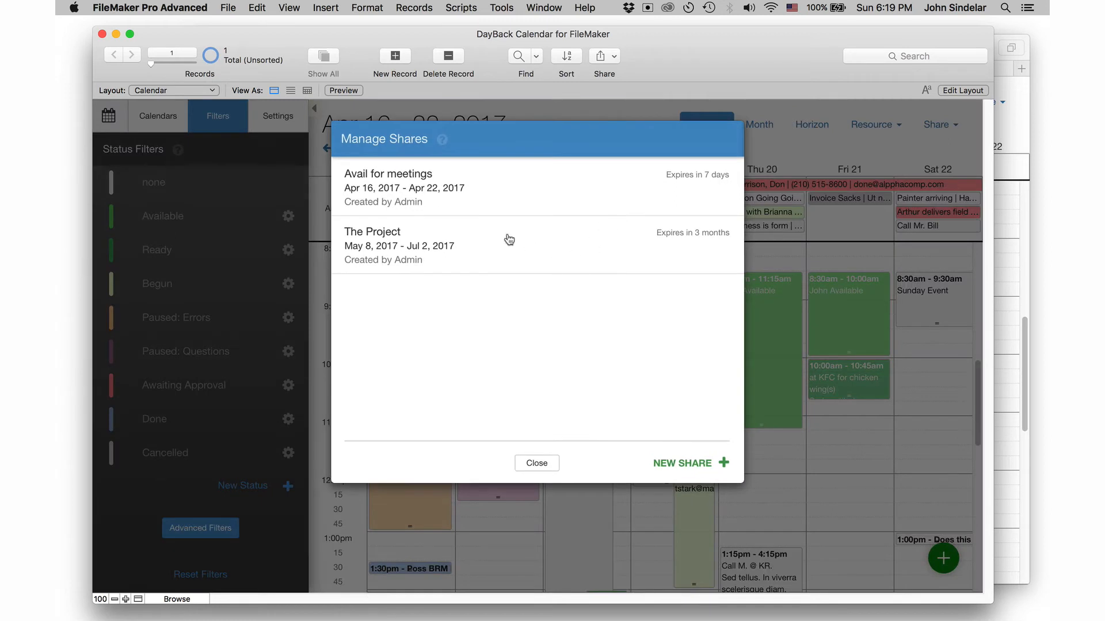
click(372, 245)
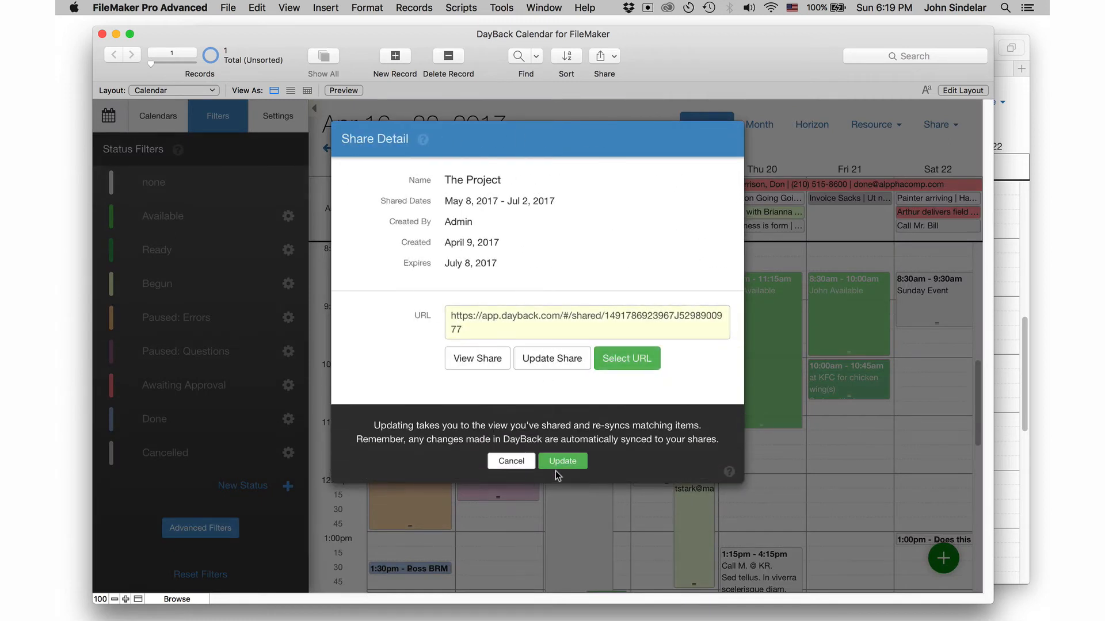
click(561, 460)
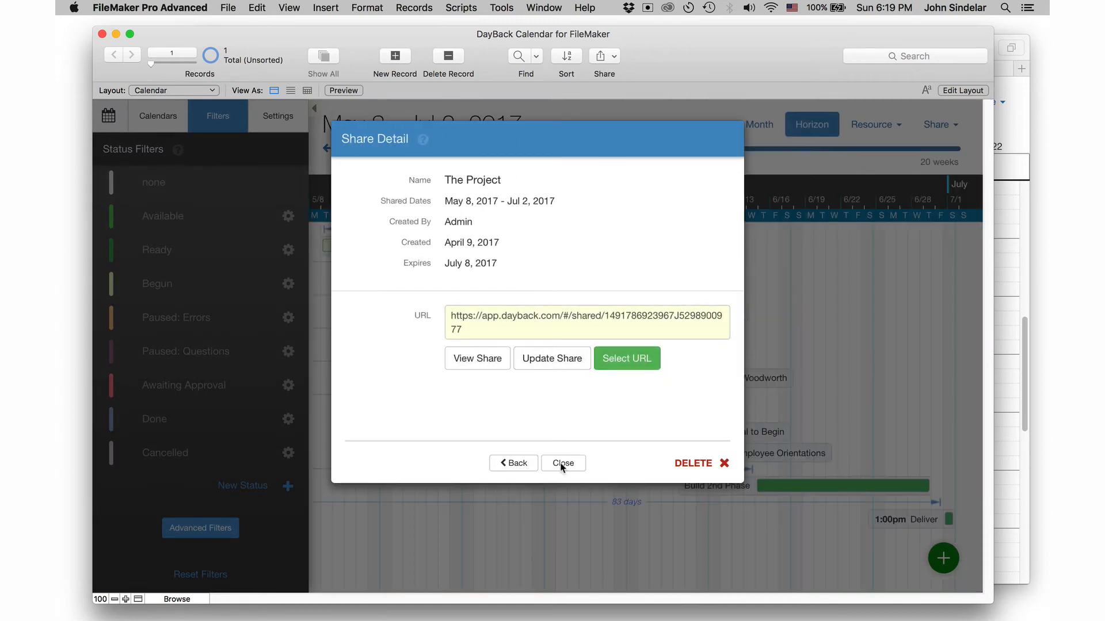
click(563, 462)
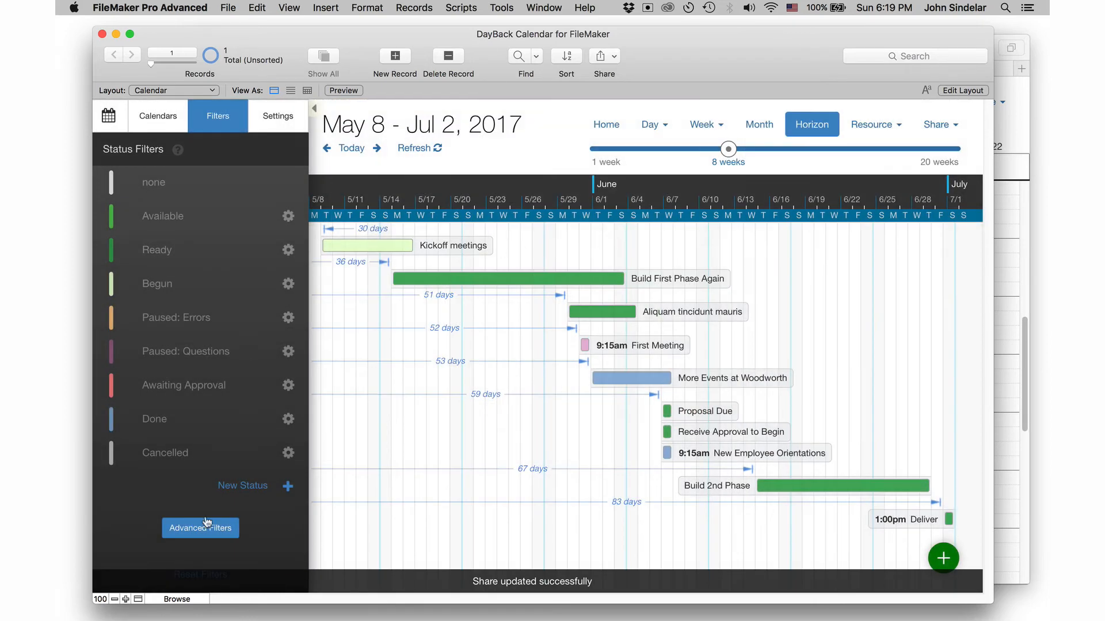
click(199, 528)
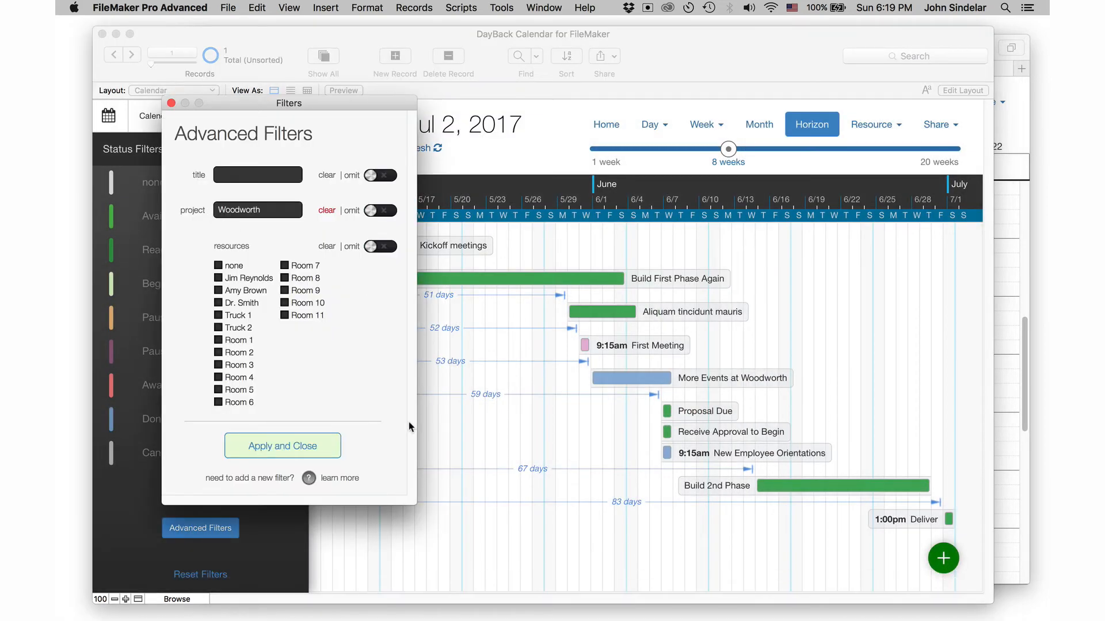
click(282, 446)
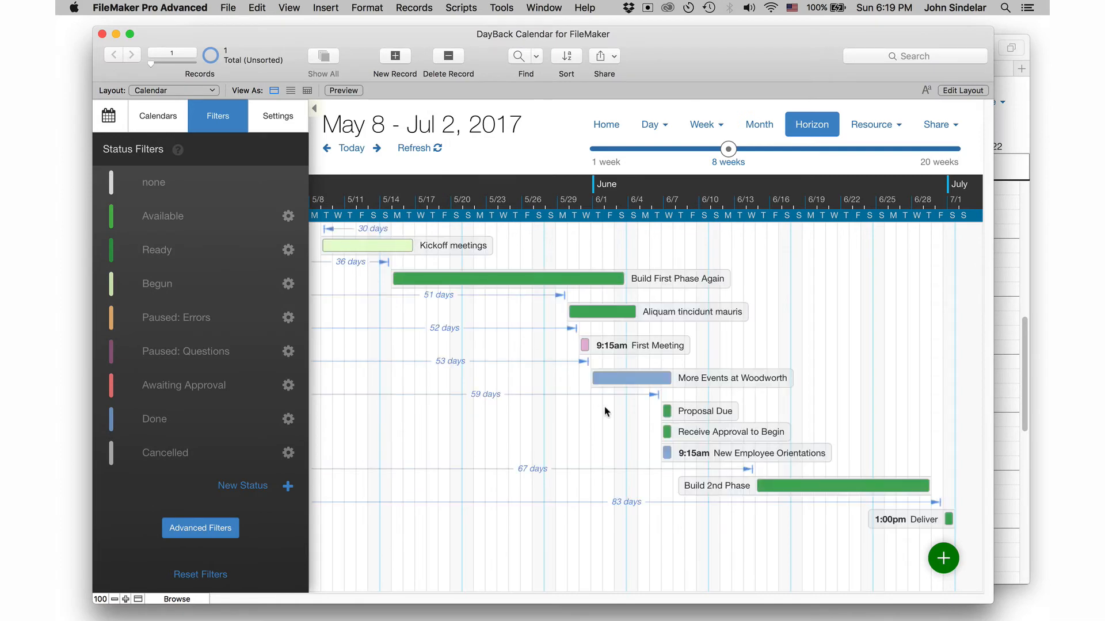
mouse_move(590, 322)
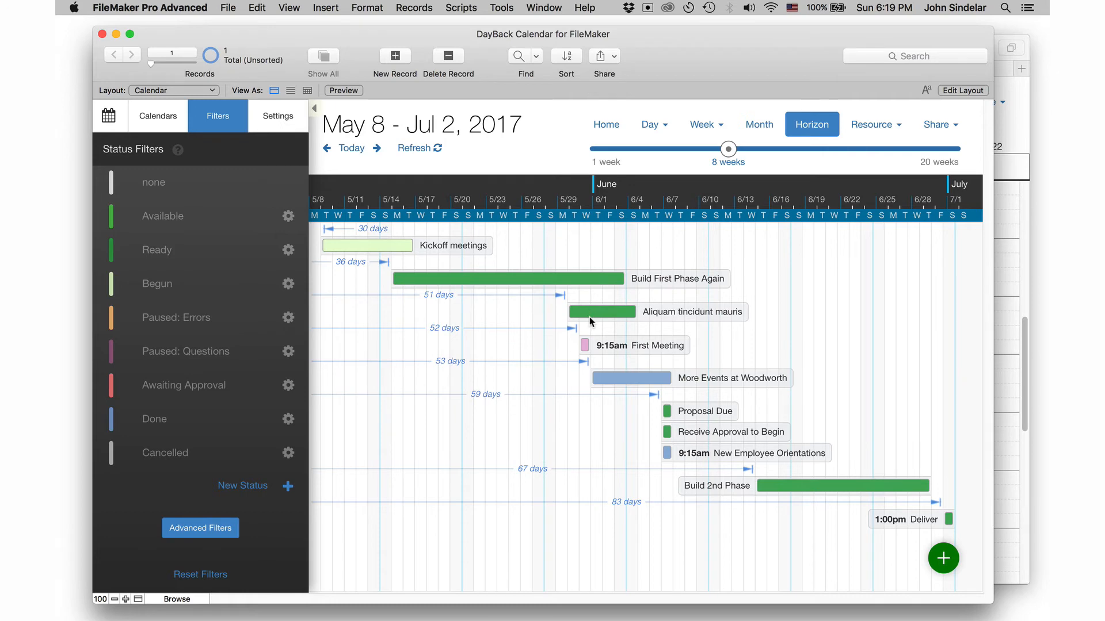
mouse_move(850, 501)
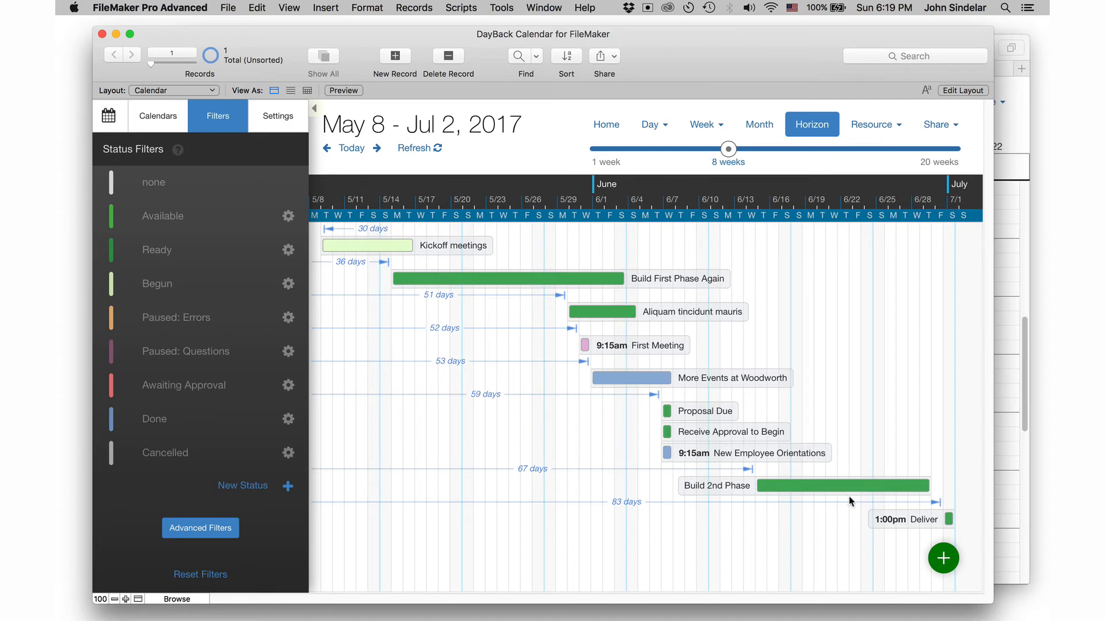
mouse_move(559, 510)
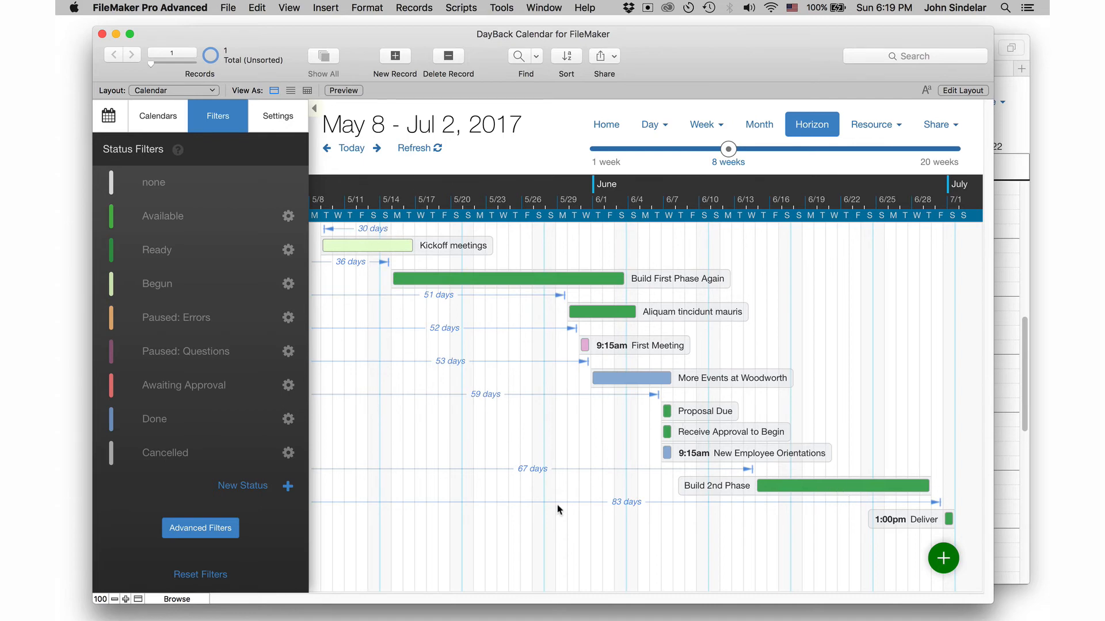
mouse_move(422, 344)
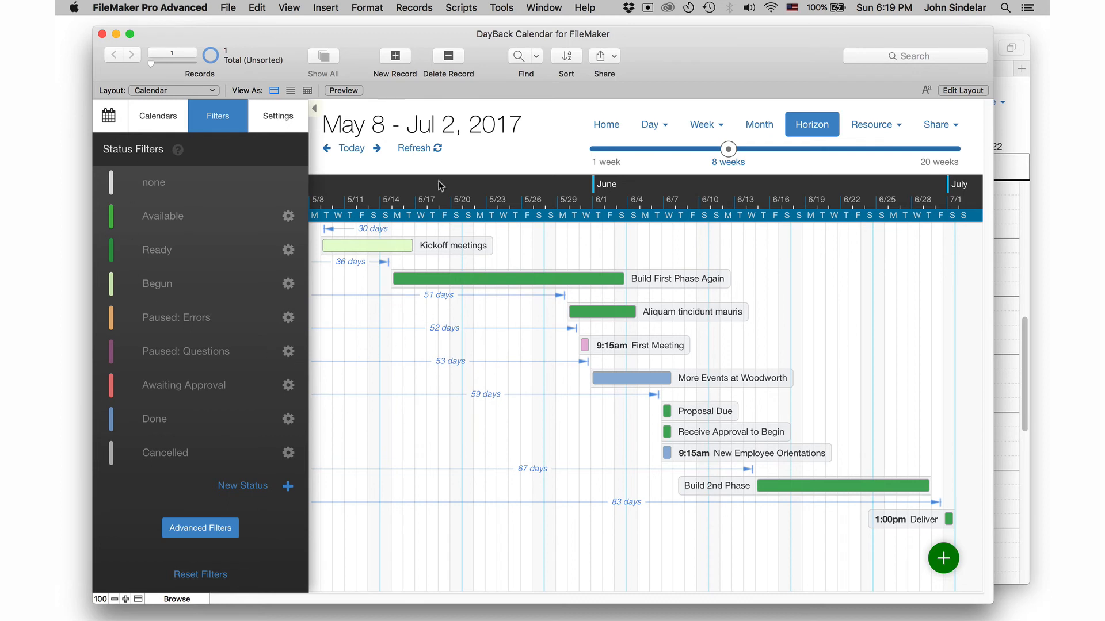
mouse_move(410, 168)
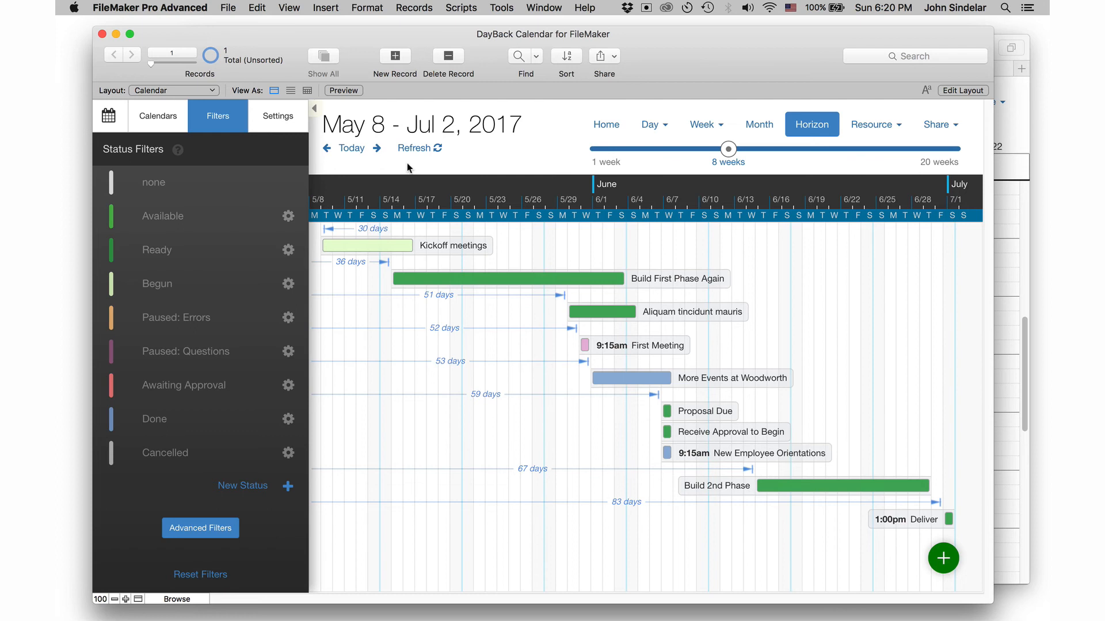
mouse_move(320, 237)
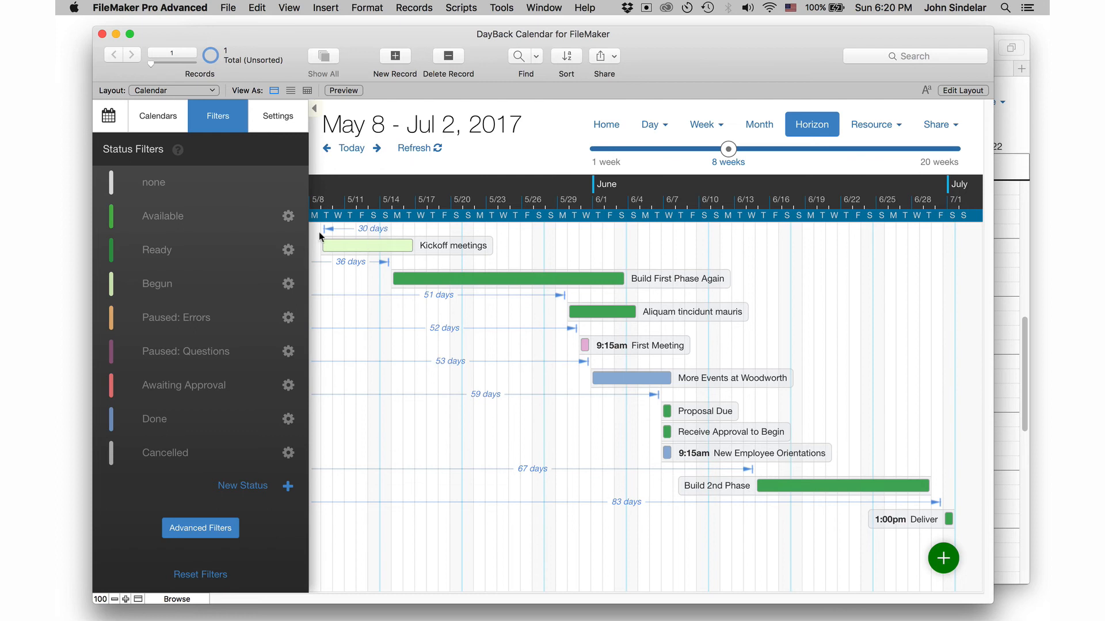
mouse_move(519, 224)
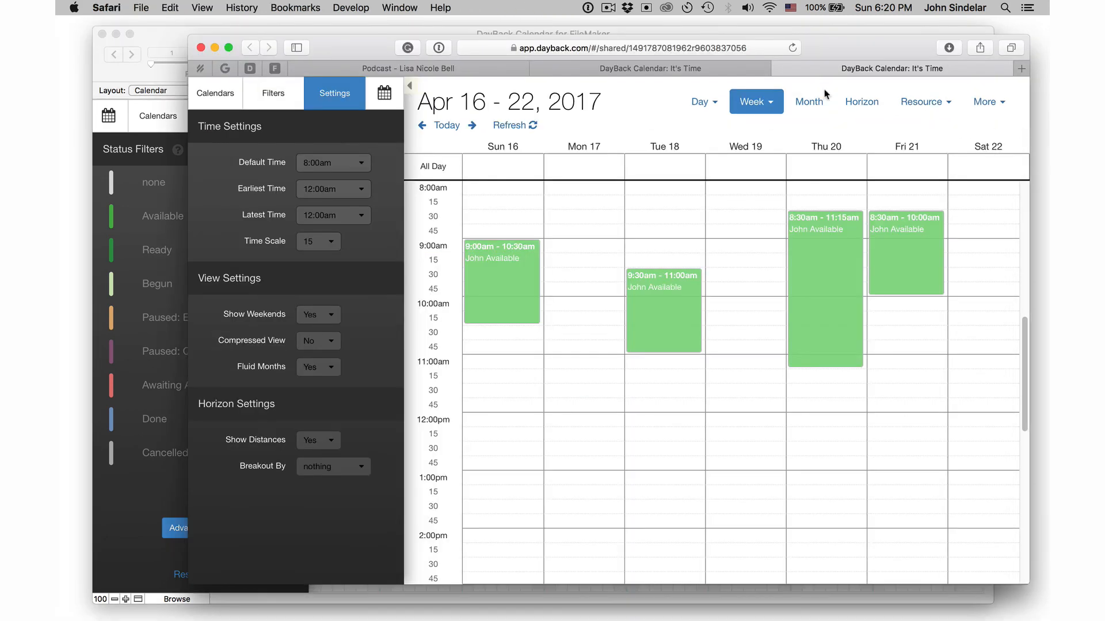
Step: Reload The Project share's Safari tab to pick up the updated timeline
click(861, 101)
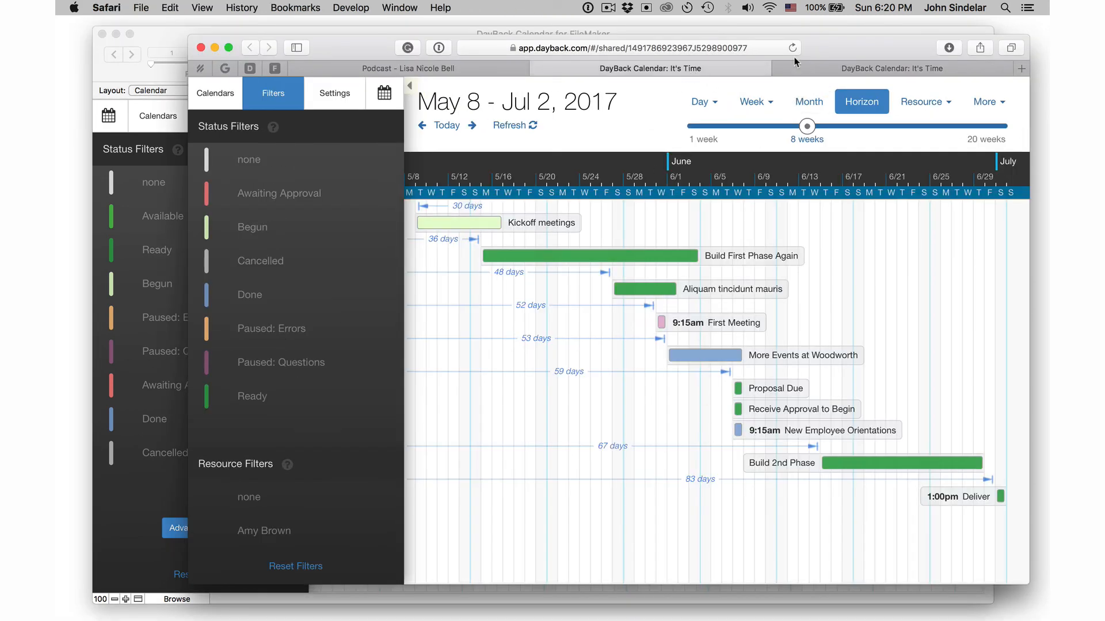
click(792, 48)
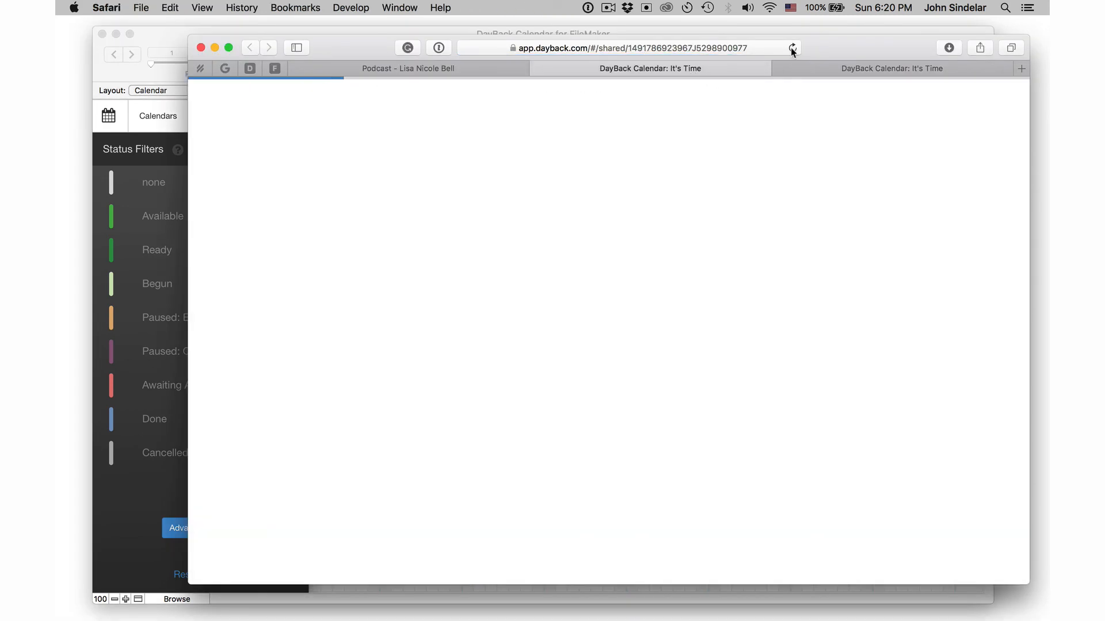